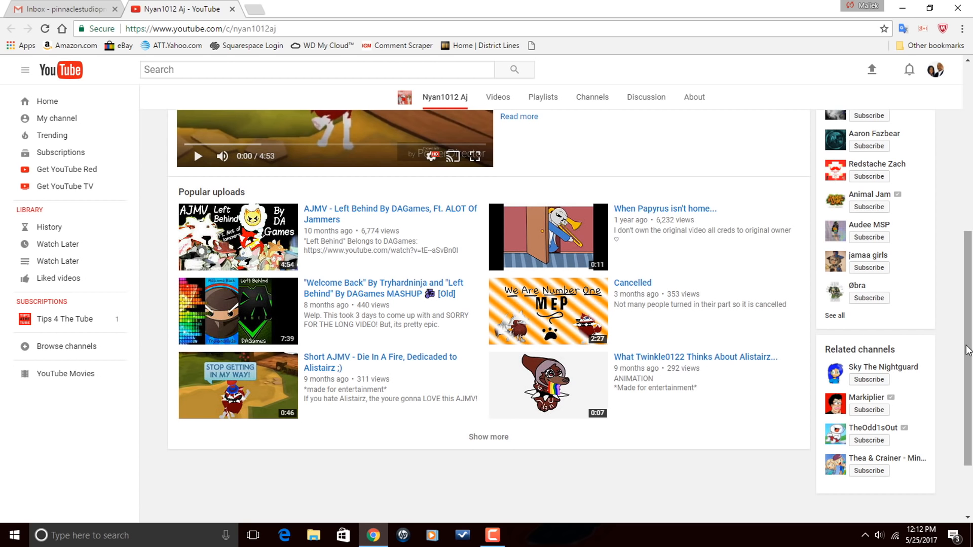
Step: Play the Dirt Bike Dust clip in the preview to about 13 seconds, then stop
scroll("up", 3)
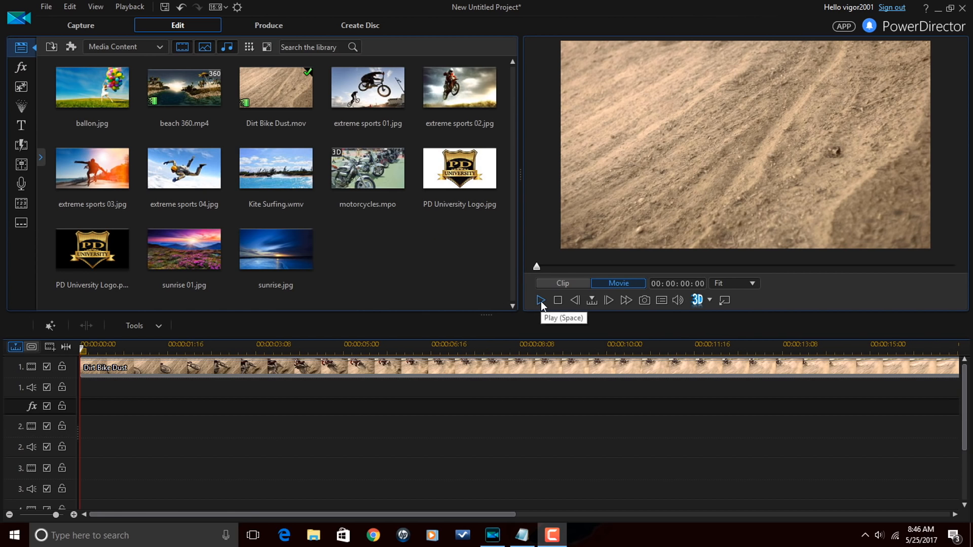
left_click(541, 300)
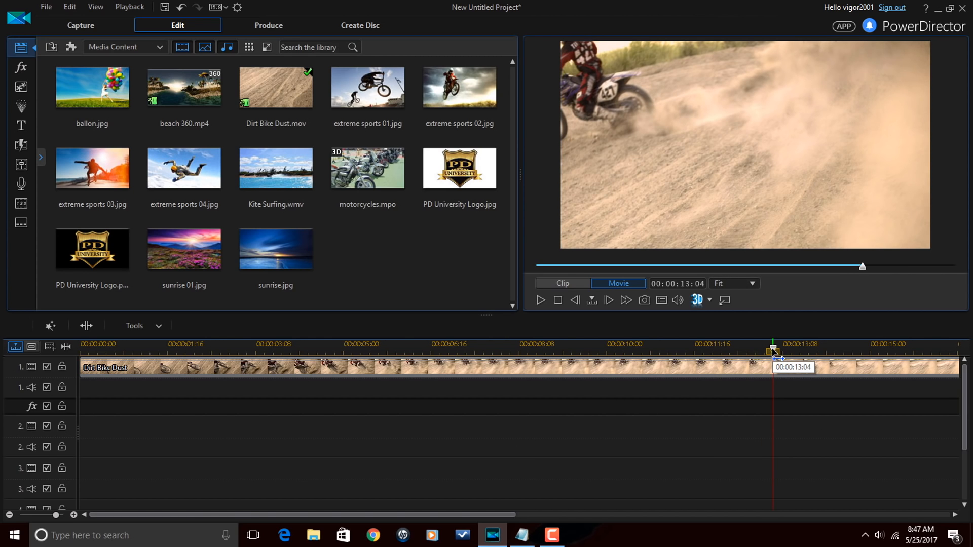
key("Home")
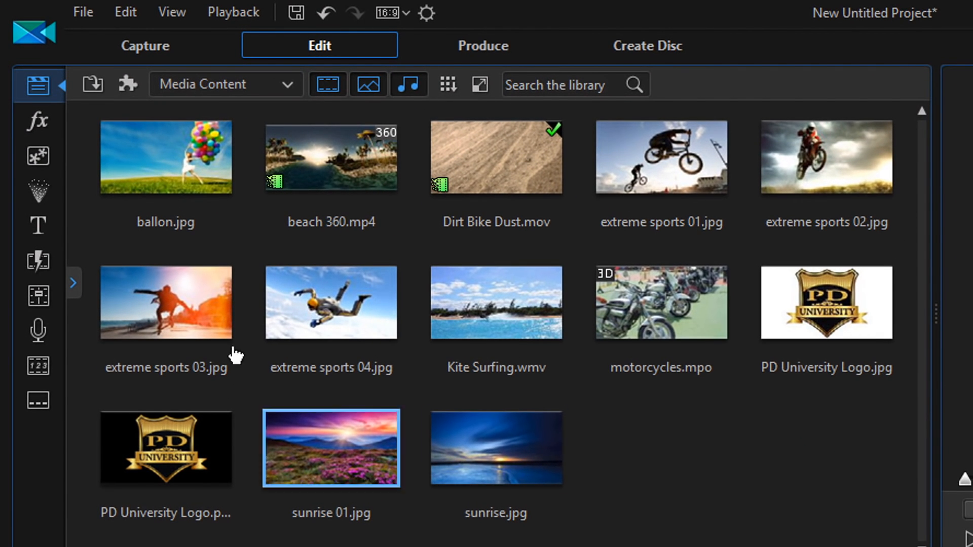
mouse_move(38, 155)
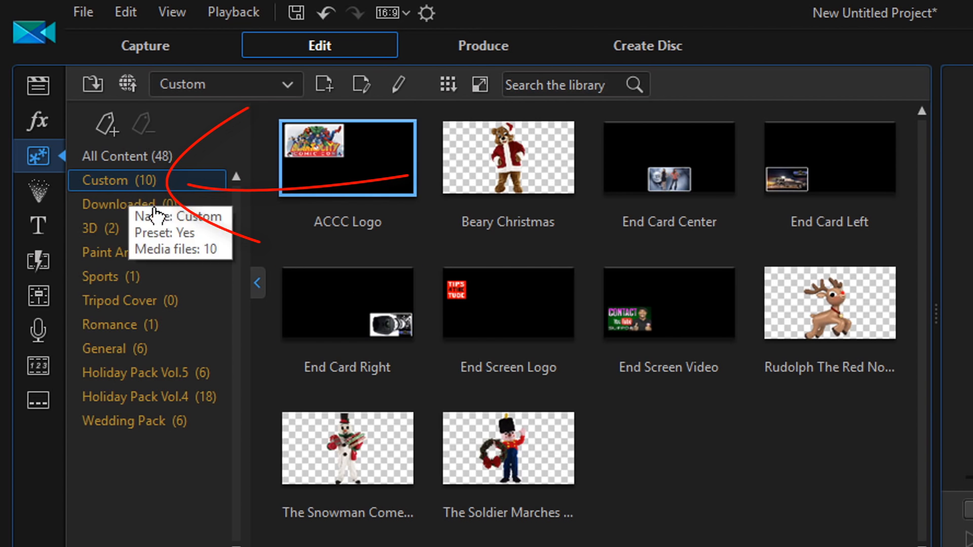
Step: Show the PiP Objects library, browse All Content, then return to the ten Custom templates
left_click(669, 303)
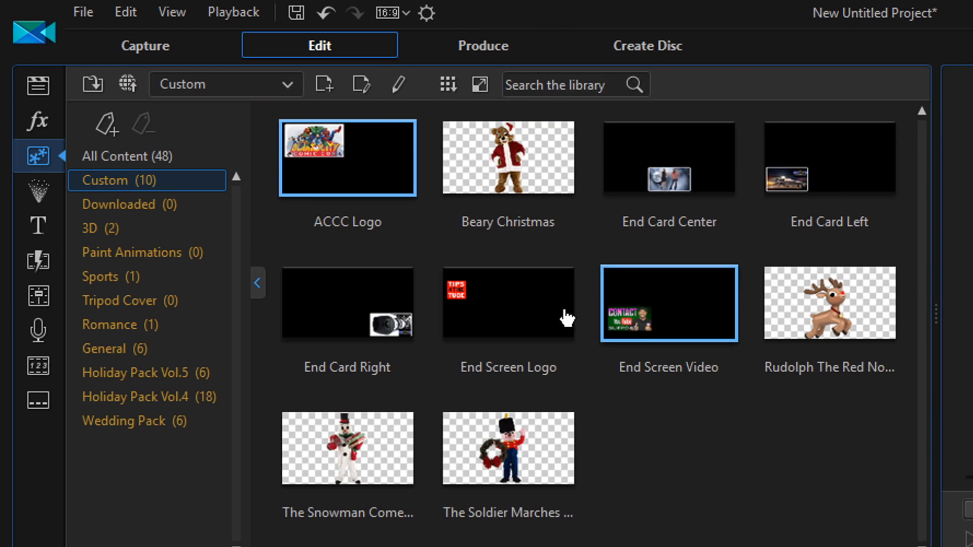
left_click(829, 161)
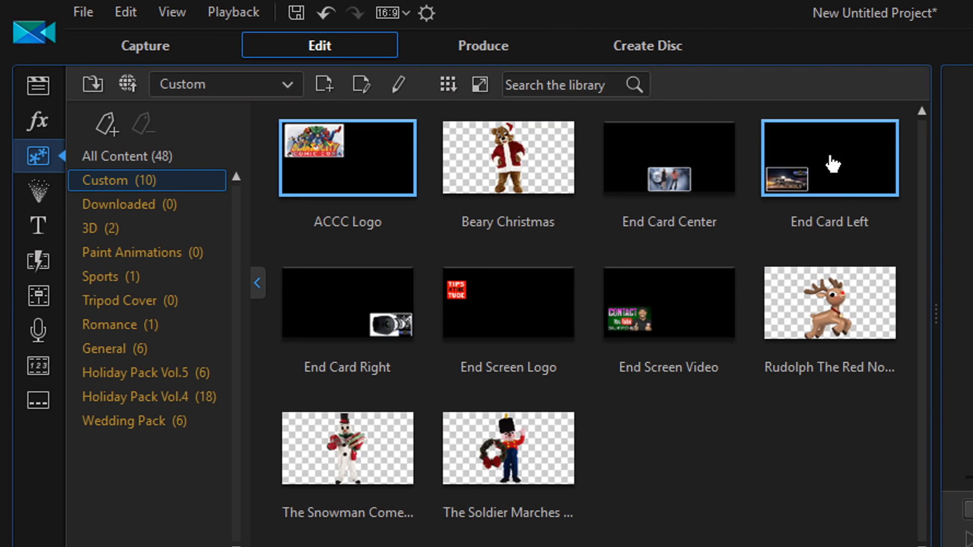
left_click(347, 303)
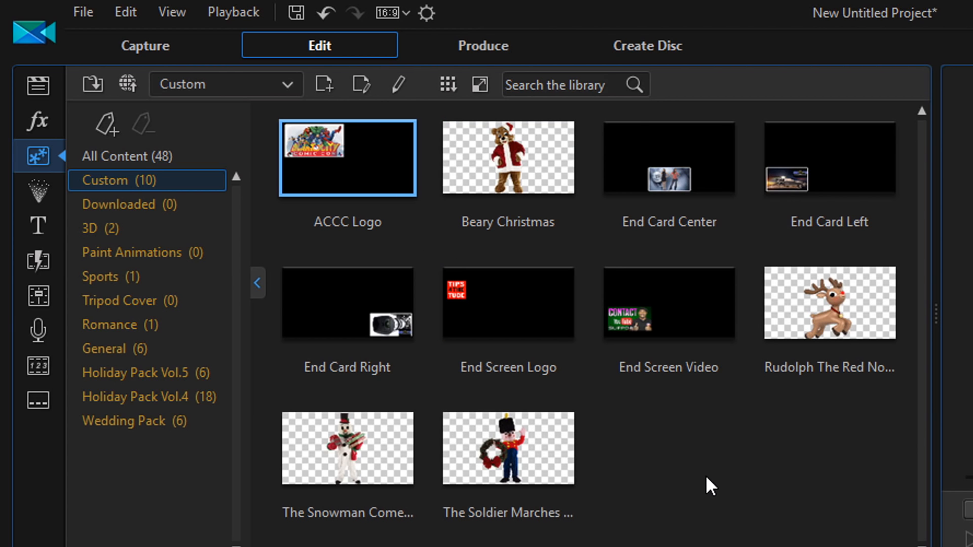
mouse_move(766, 493)
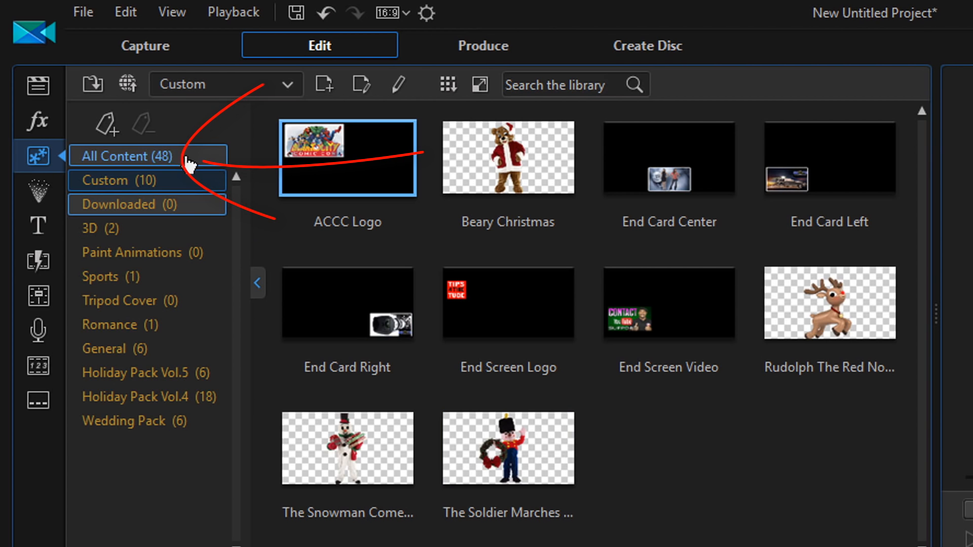
left_click(126, 157)
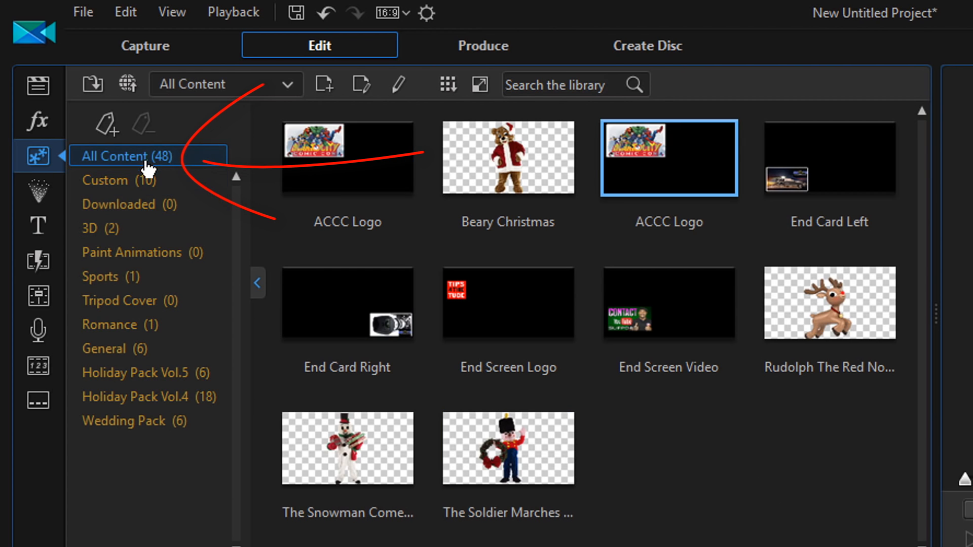
scroll("down", 3)
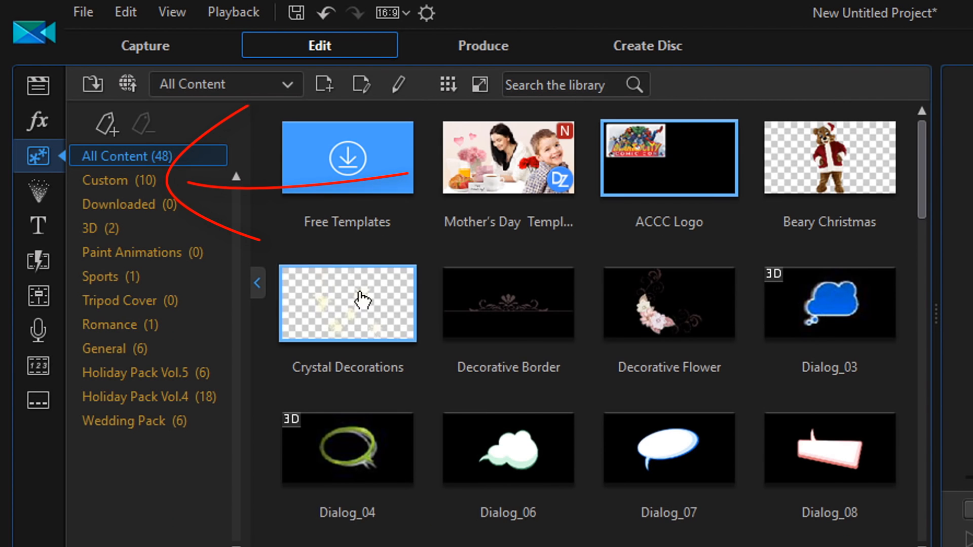
left_click(106, 180)
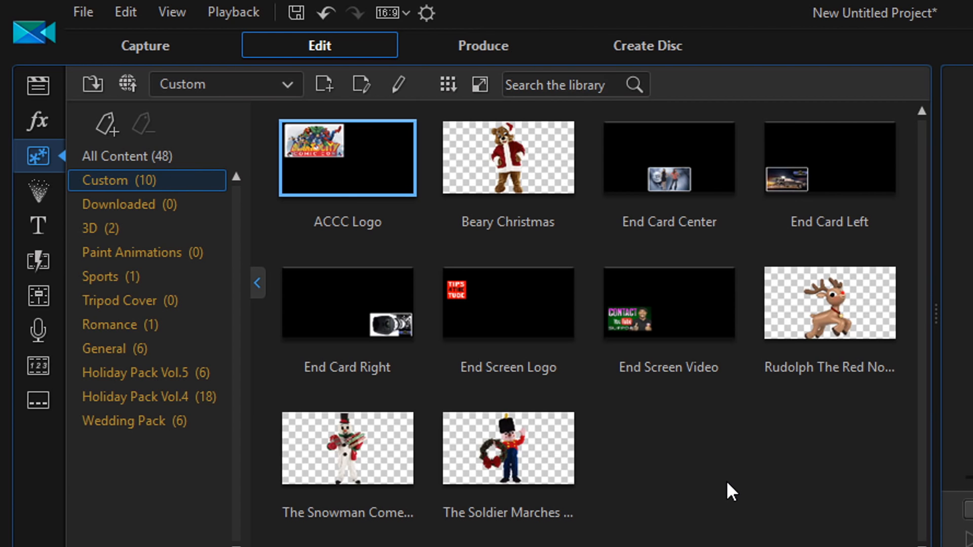
mouse_move(735, 492)
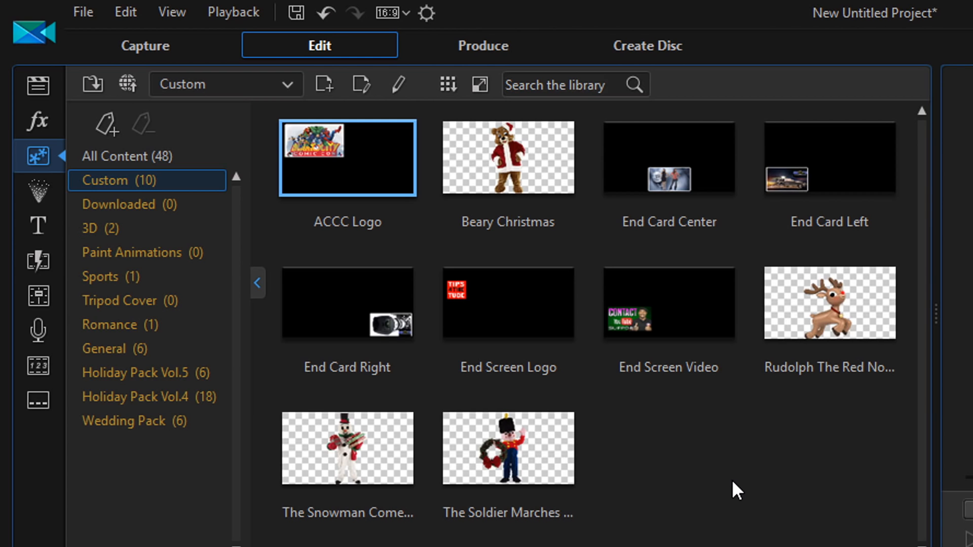
left_click(347, 303)
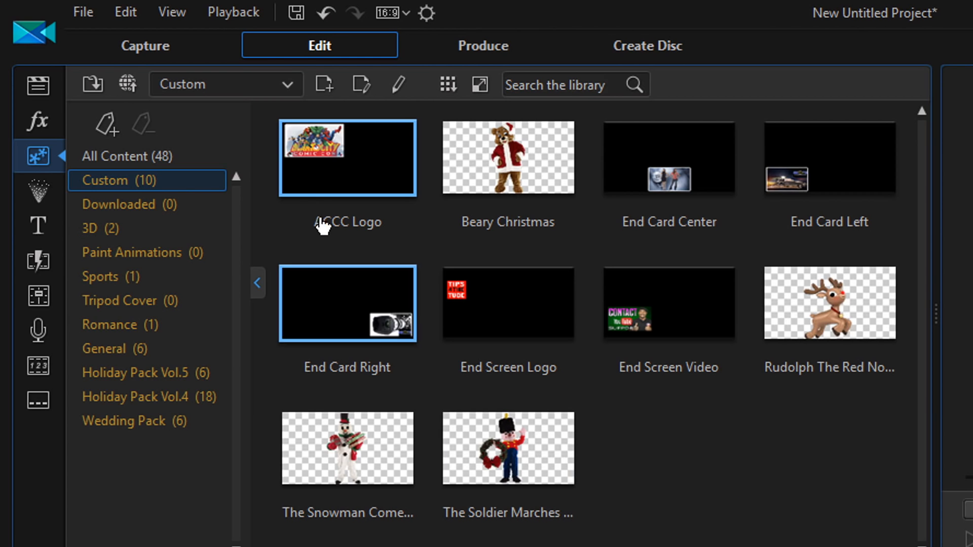
mouse_move(326, 84)
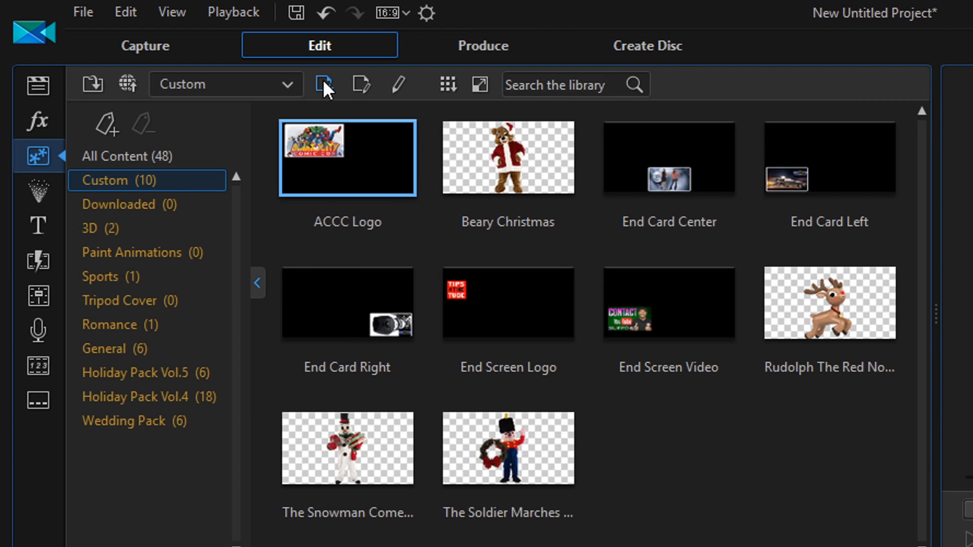
Step: Create a new PiP object from the image PD University Logo.jpg
left_click(322, 85)
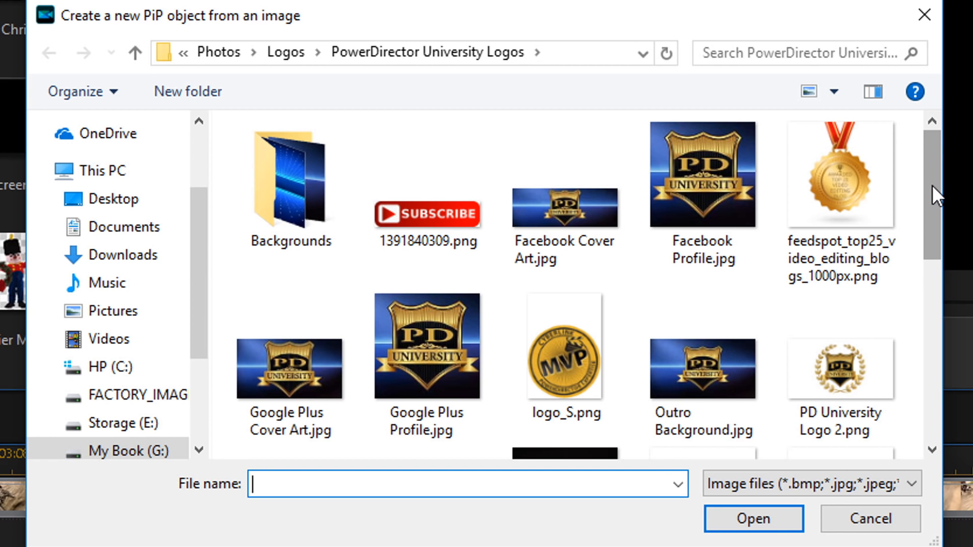
scroll("down", 3)
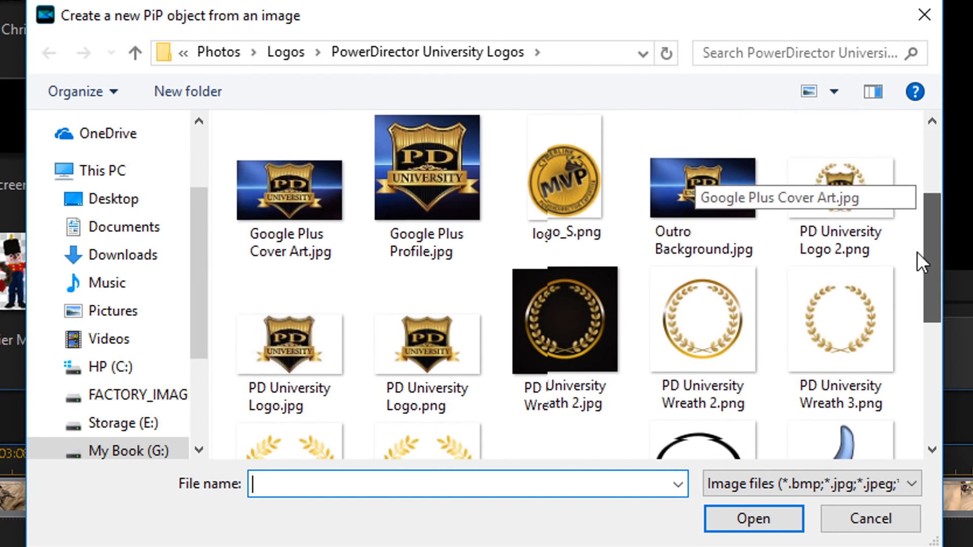
scroll("down", 3)
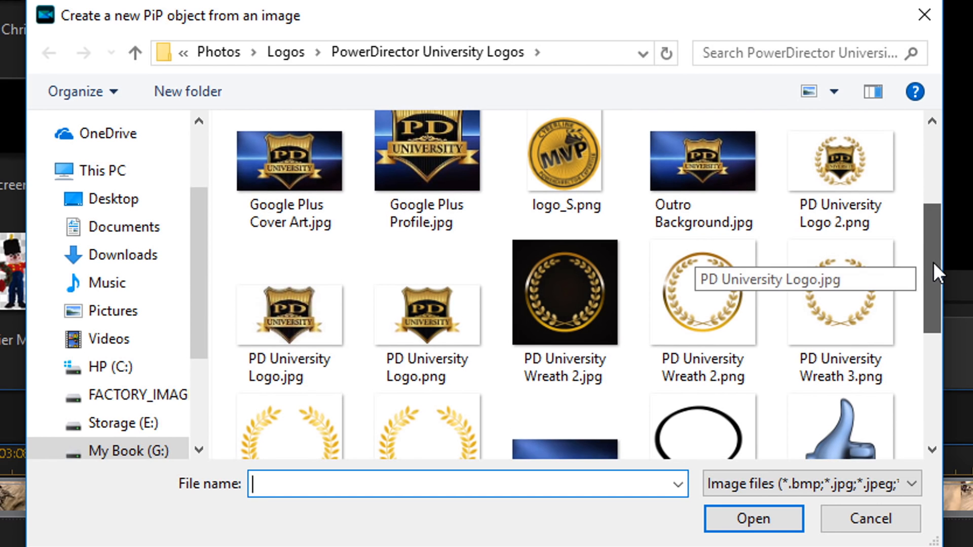
scroll("down", 3)
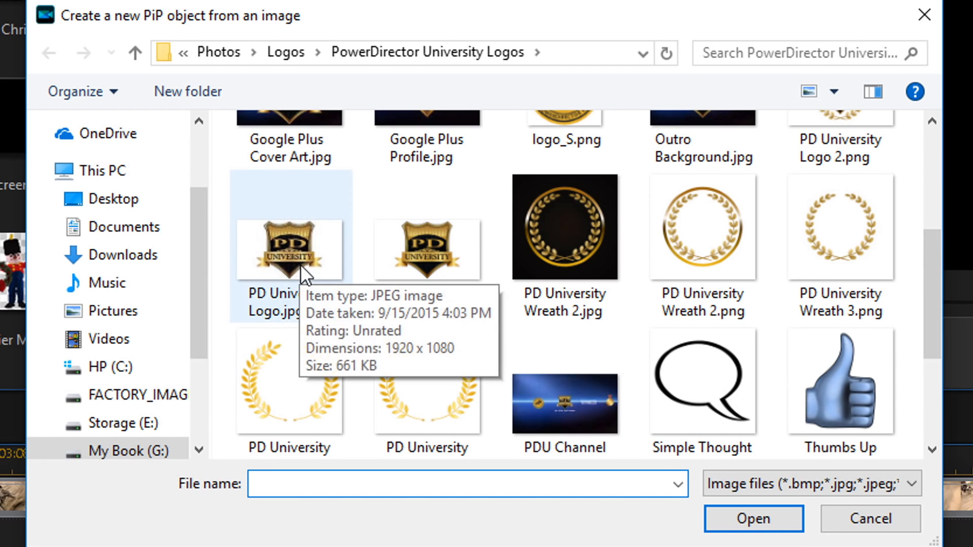
mouse_move(304, 254)
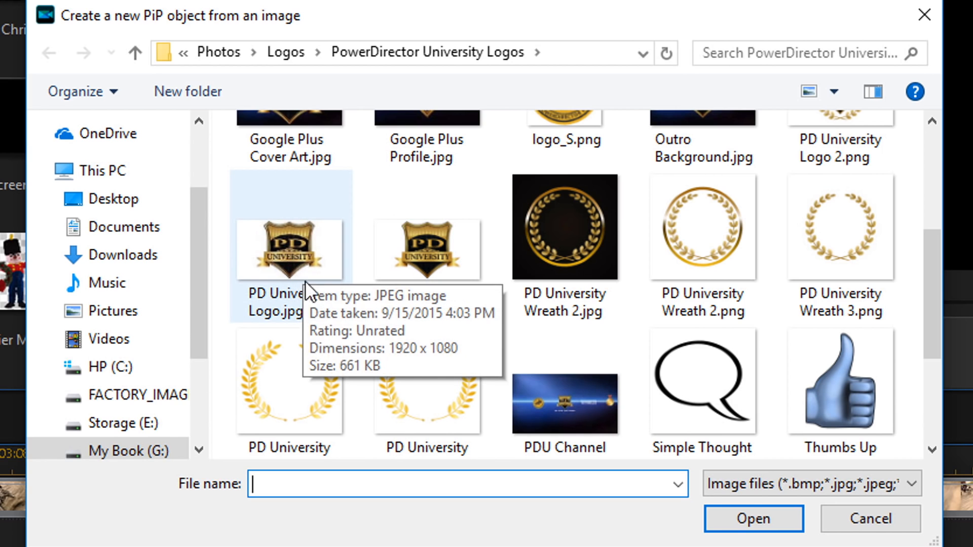
left_click(288, 250)
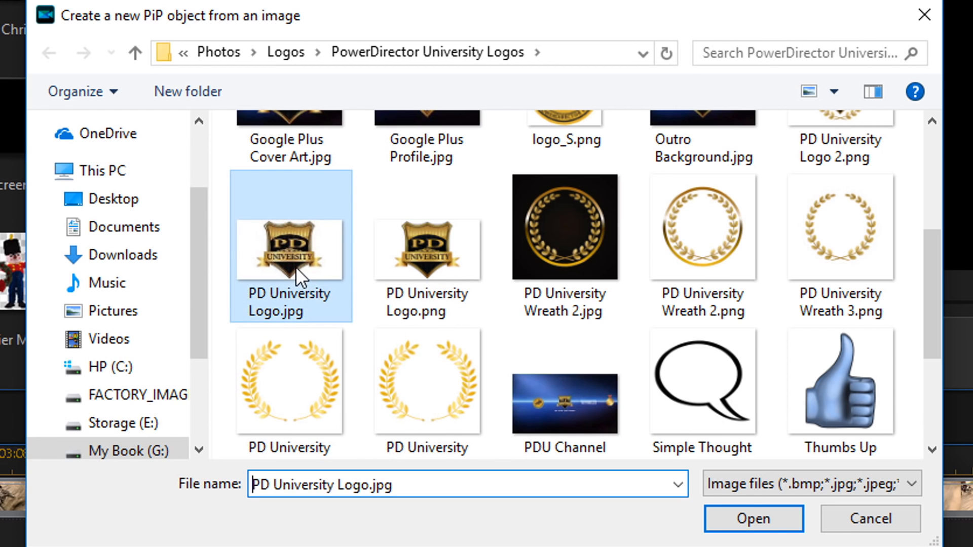
mouse_move(753, 519)
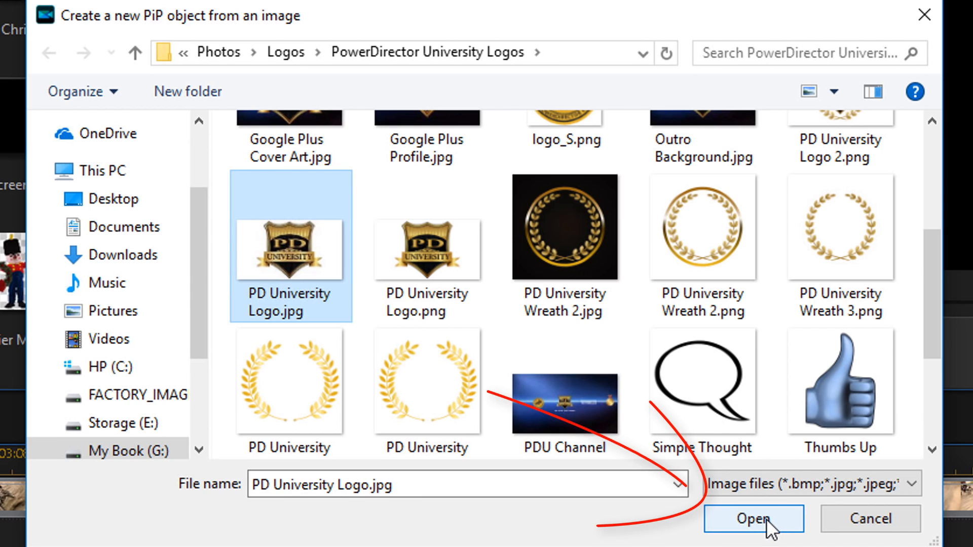
left_click(752, 518)
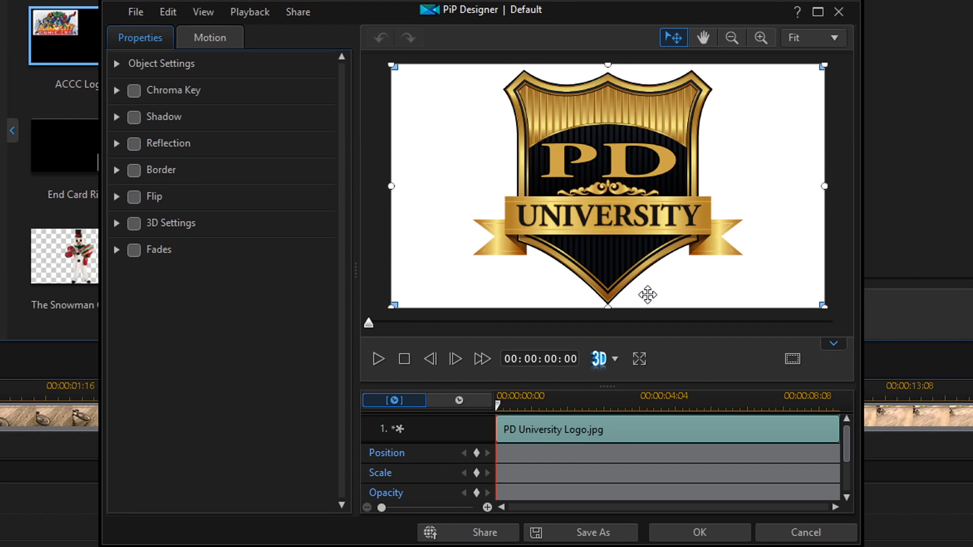
mouse_move(627, 223)
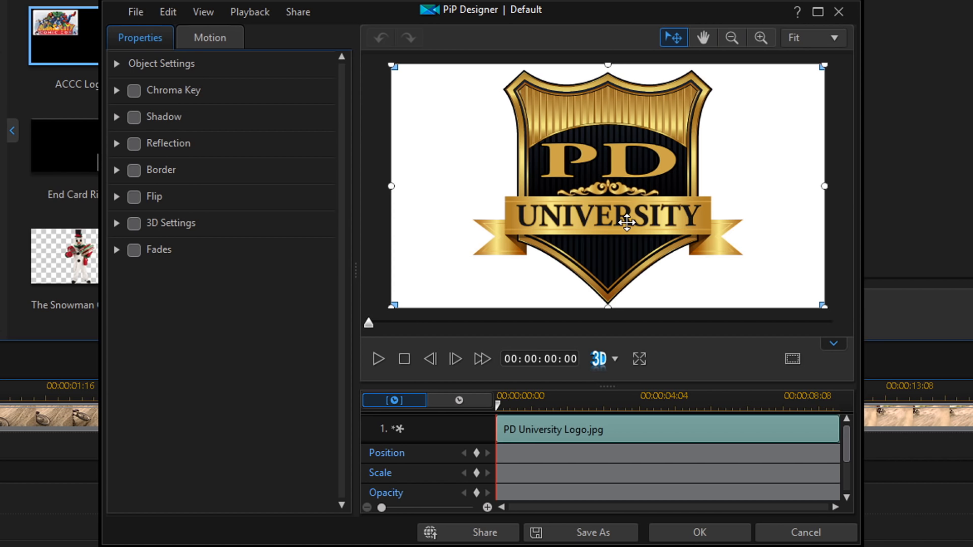
mouse_move(412, 108)
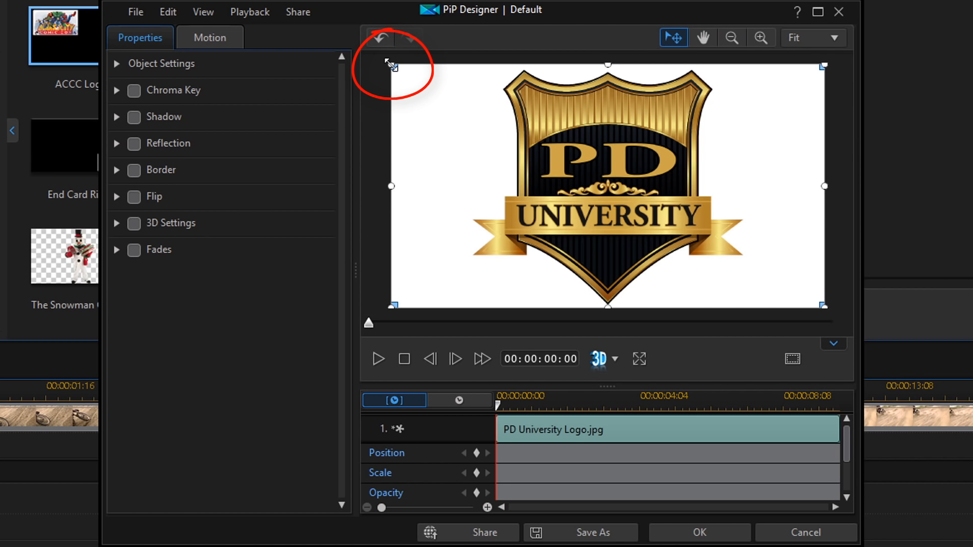
Step: Scale the PD University logo down and move it to the bottom-right corner
left_click_drag(390, 67, 537, 146)
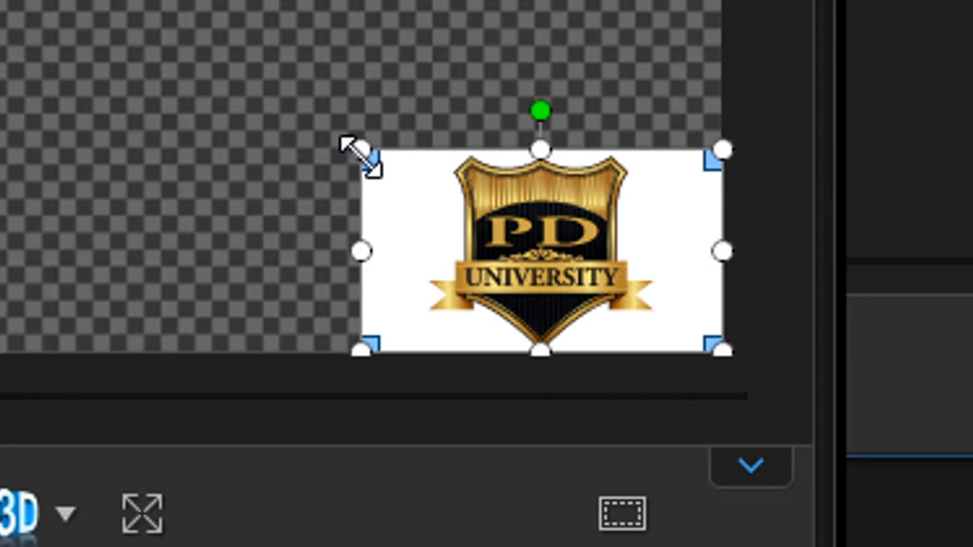
left_click_drag(371, 153, 402, 170)
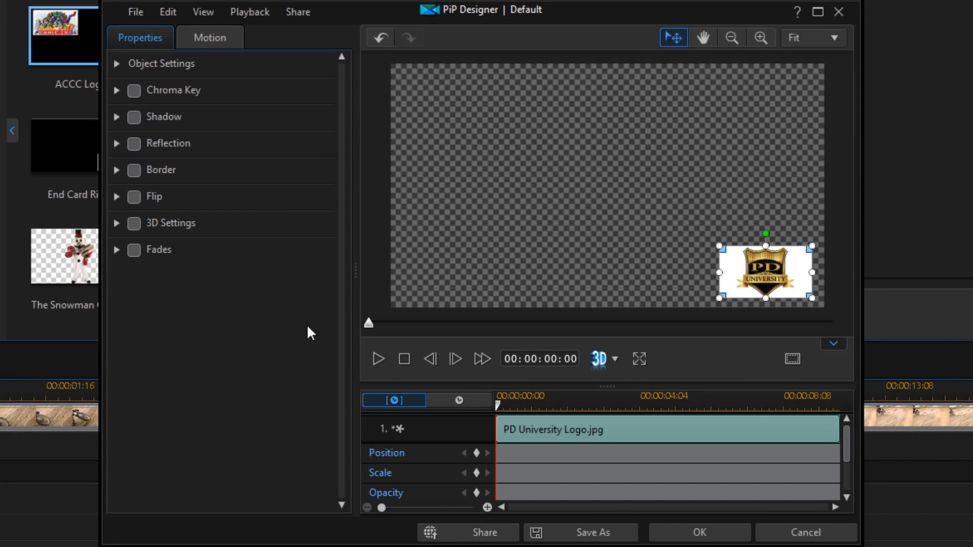
mouse_move(372, 299)
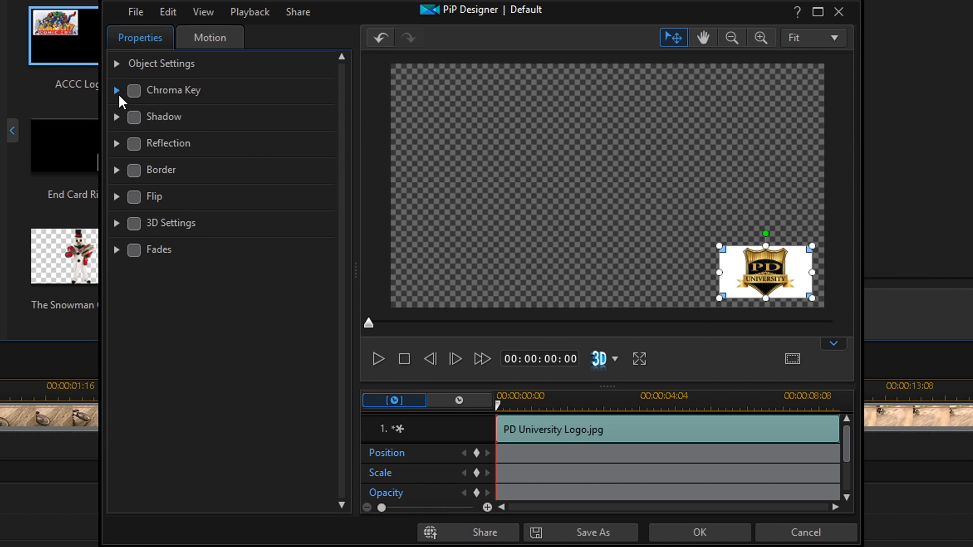
Step: Enable Chroma Key and sample the logo's white background to key it out
left_click(134, 91)
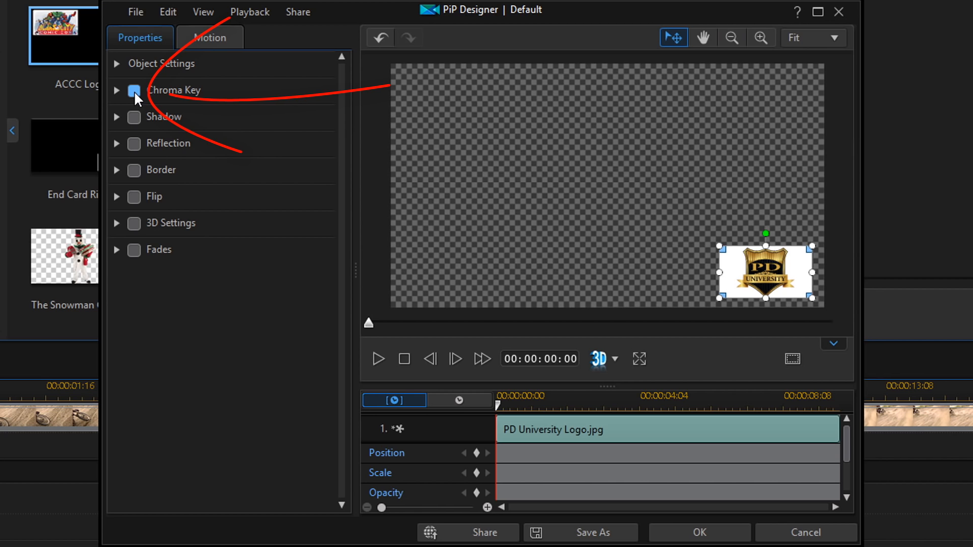
left_click(134, 91)
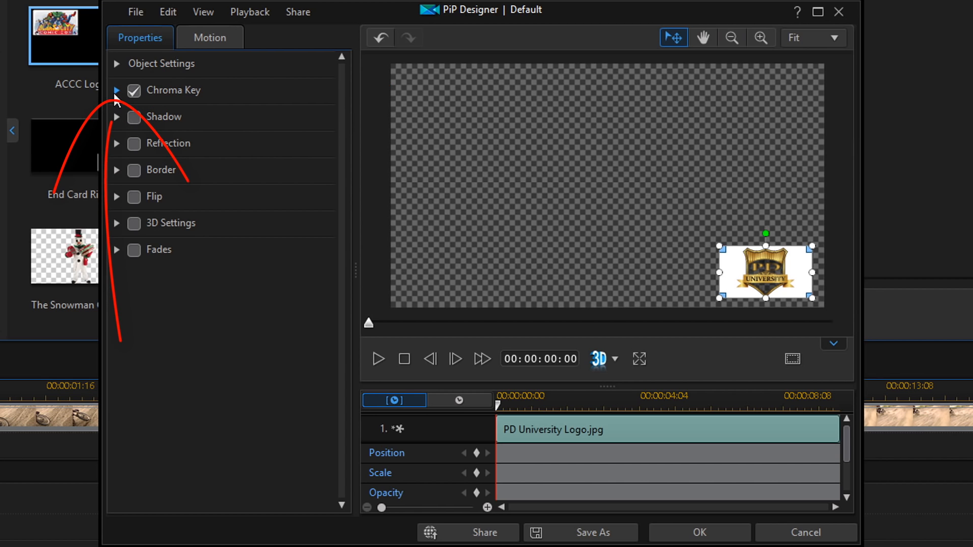
left_click(116, 90)
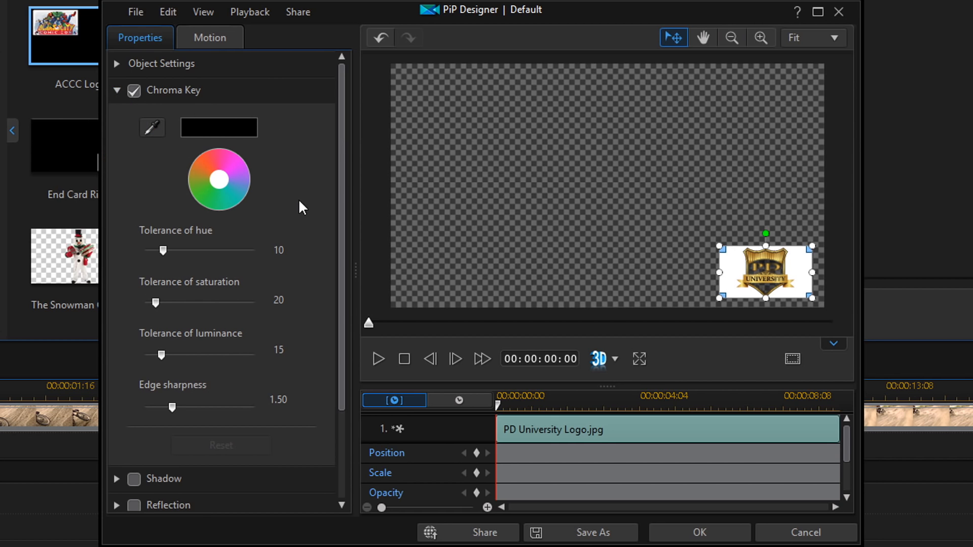
mouse_move(152, 131)
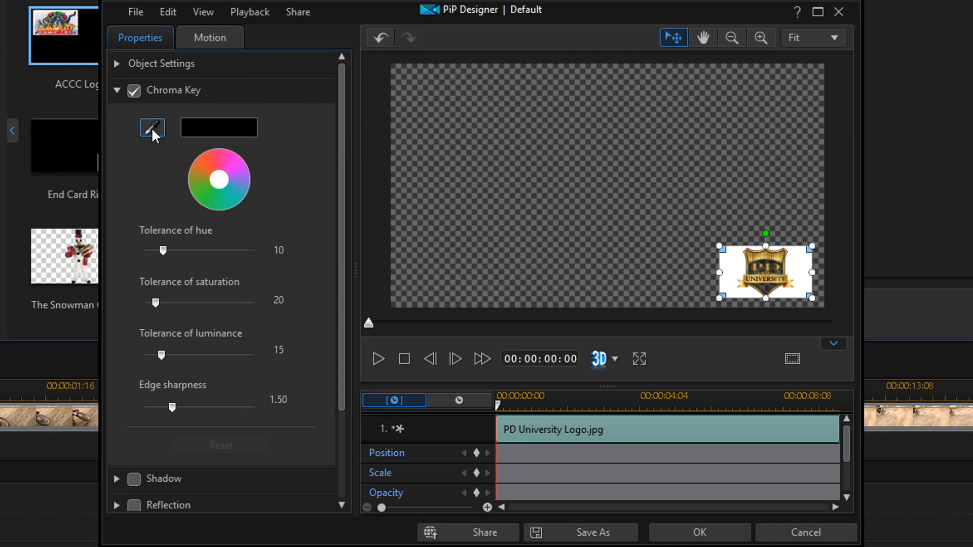
left_click(152, 126)
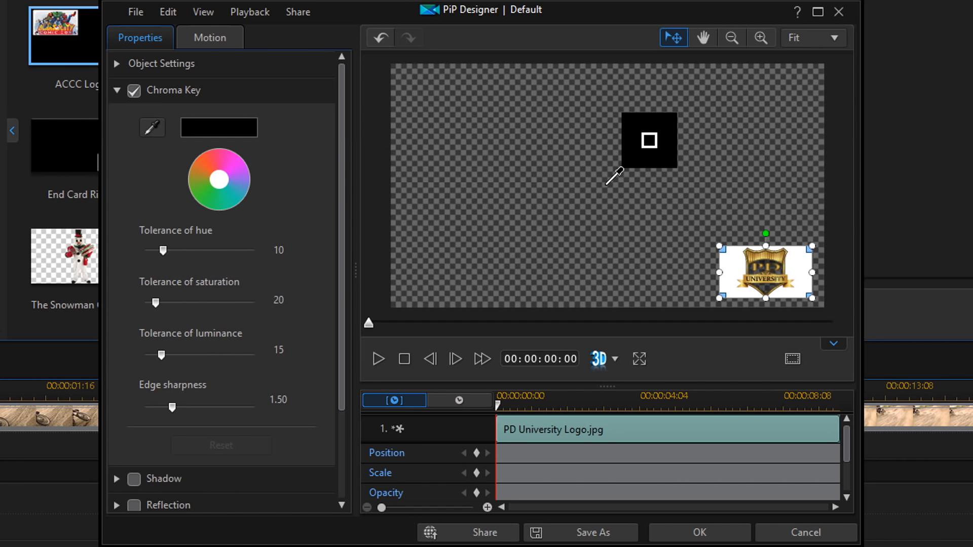
mouse_move(622, 180)
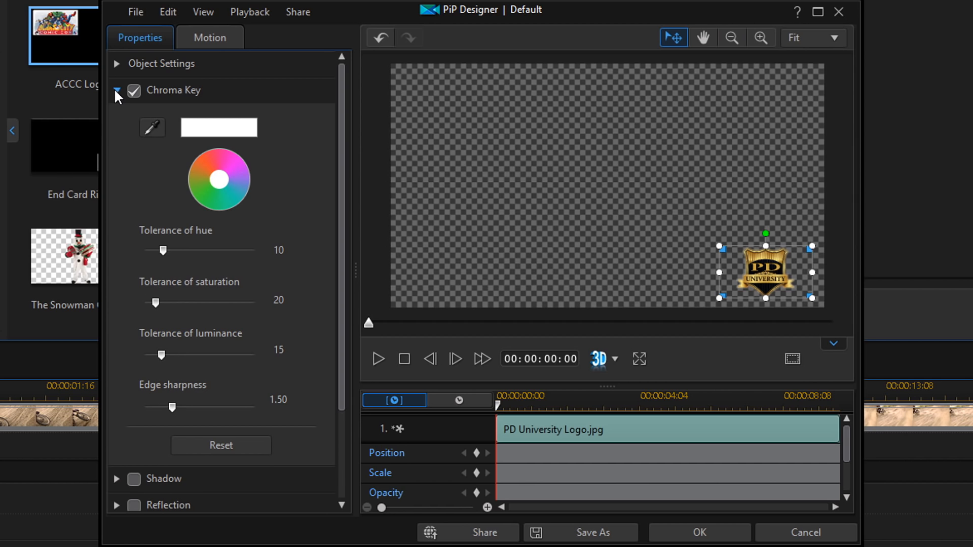
left_click(117, 91)
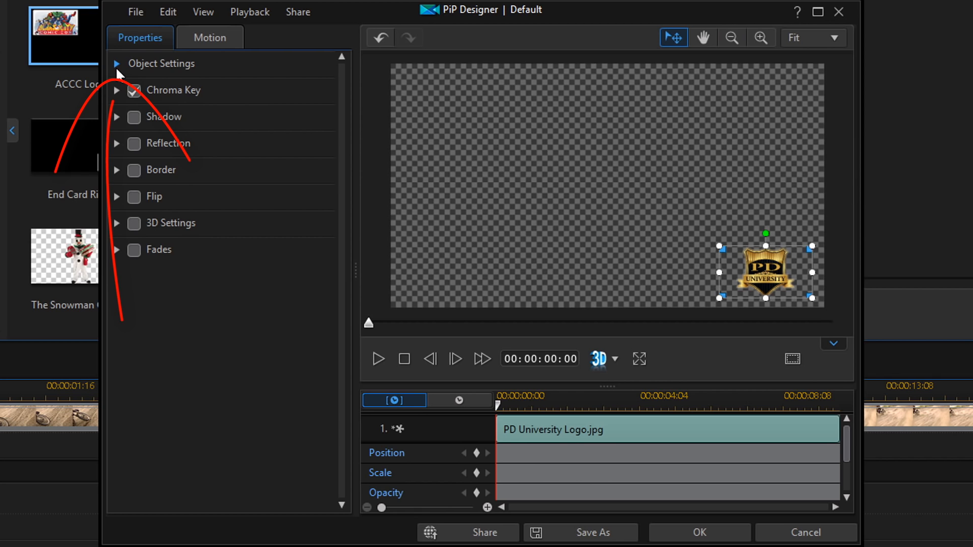
Step: Set the logo's Object Settings opacity to 50
left_click(117, 63)
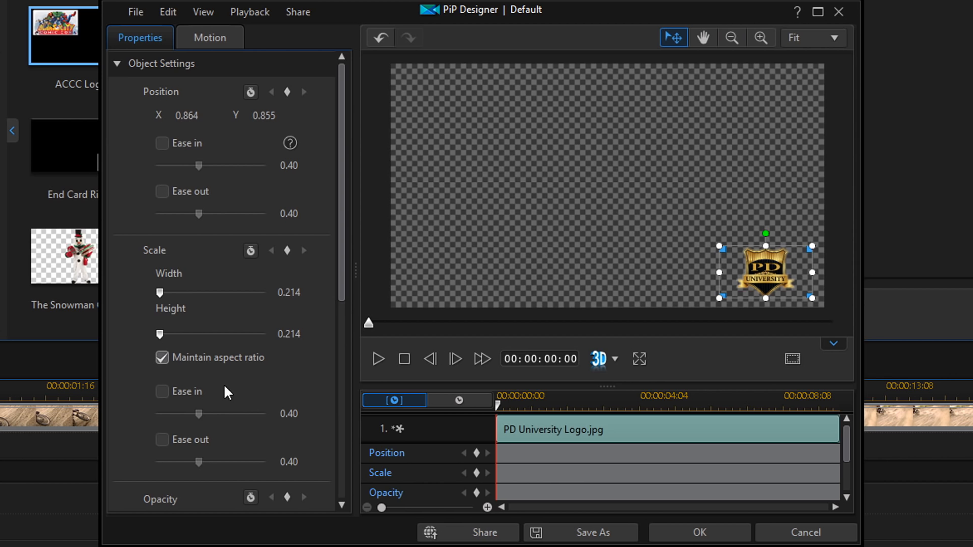
scroll("down", 3)
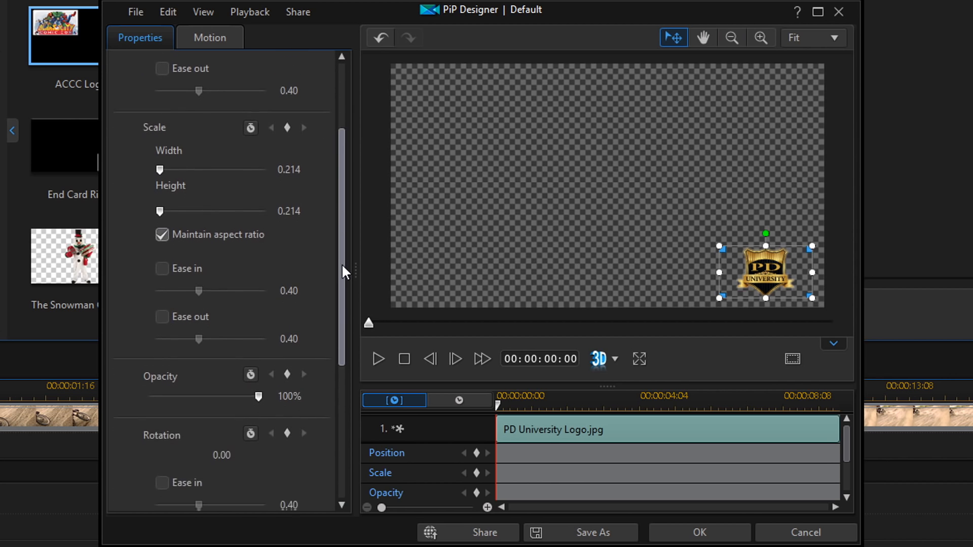
scroll("down", 3)
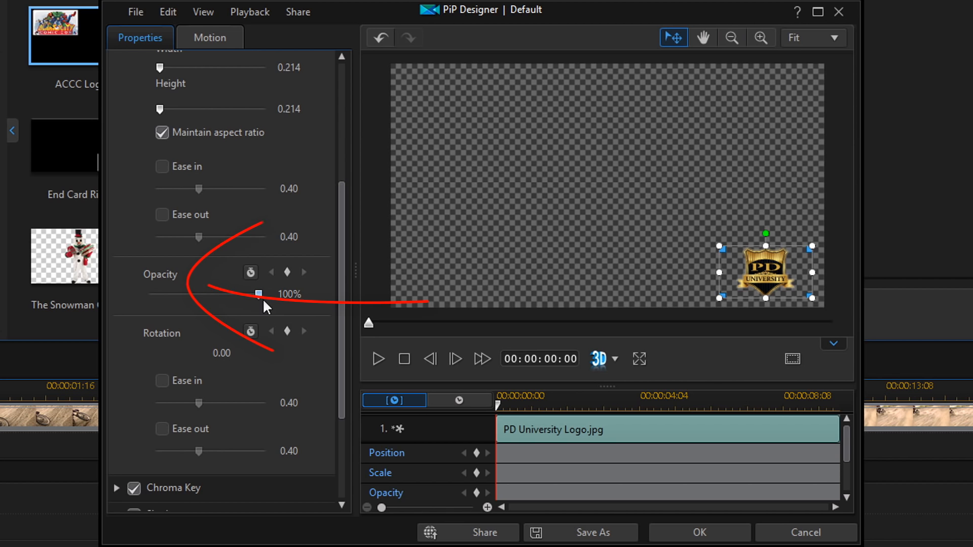
mouse_move(176, 300)
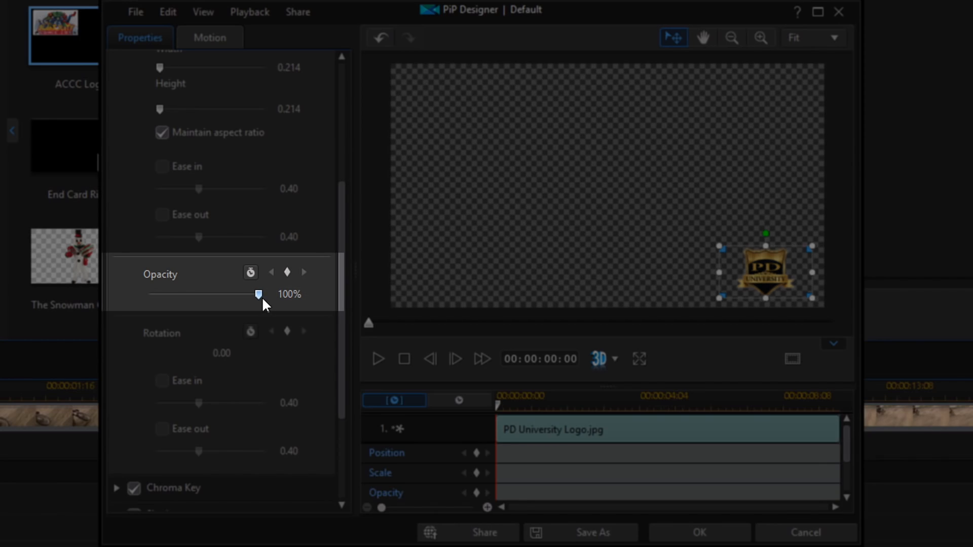
left_click(289, 294)
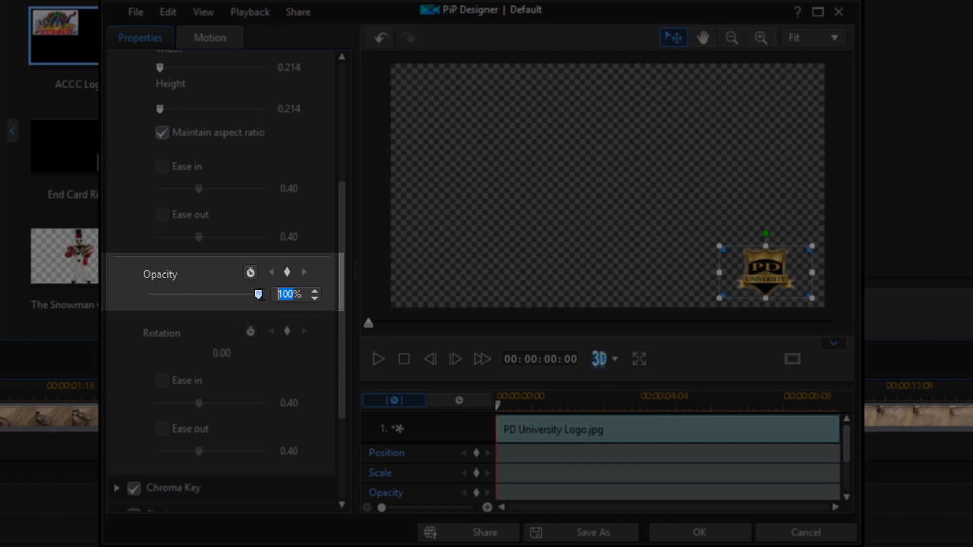
type("50")
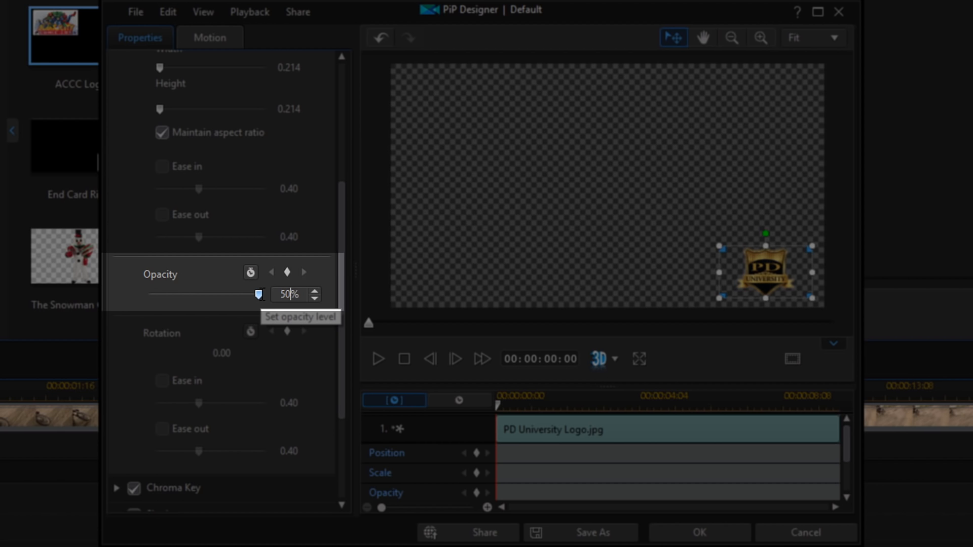
key("Return")
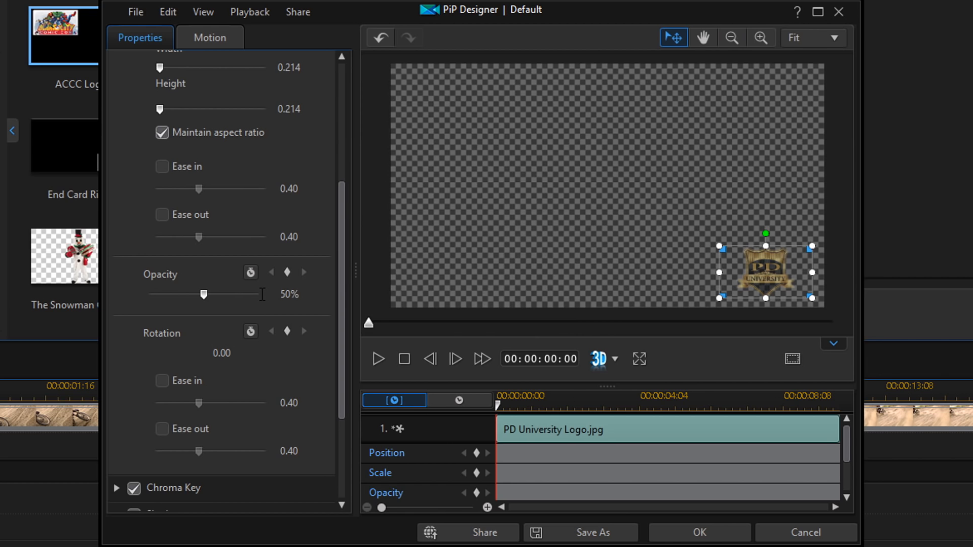
mouse_move(772, 272)
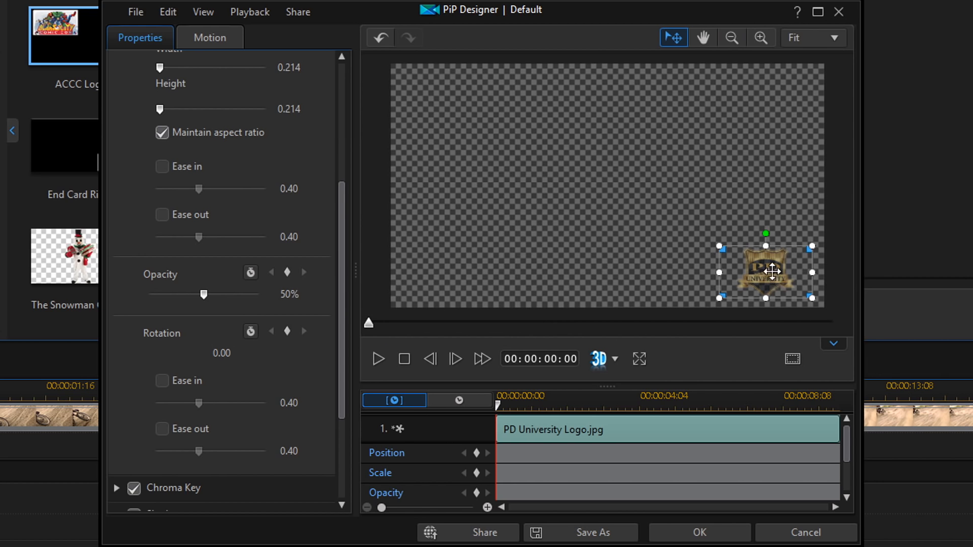
mouse_move(779, 276)
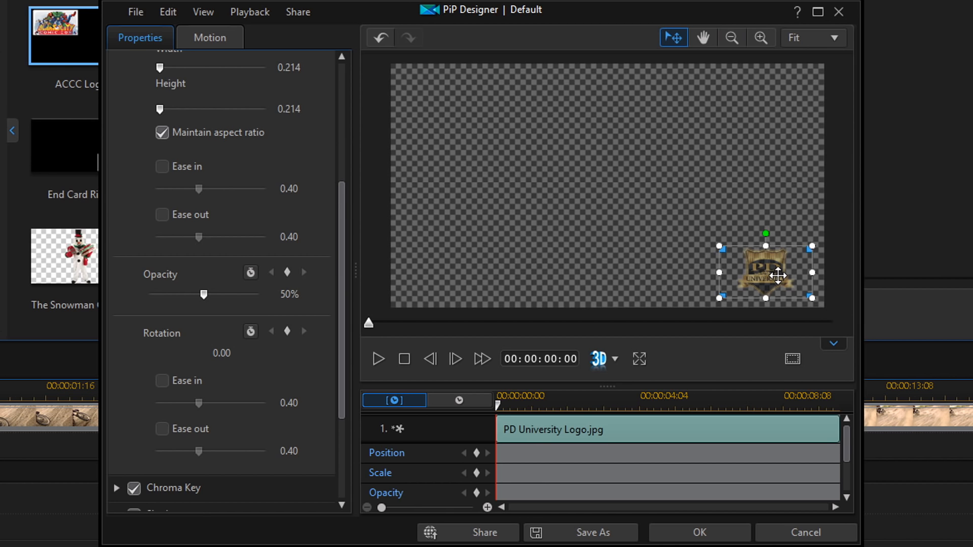
mouse_move(344, 258)
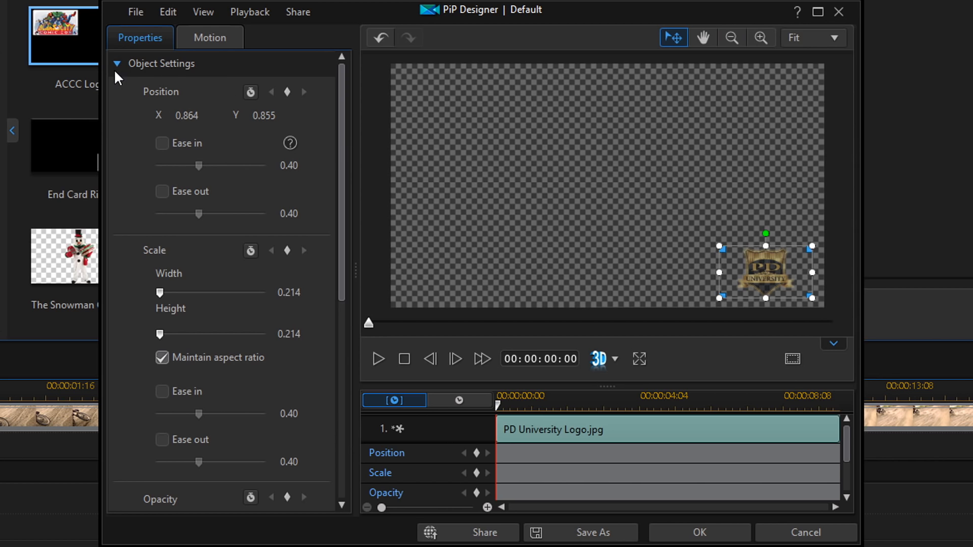
left_click(117, 63)
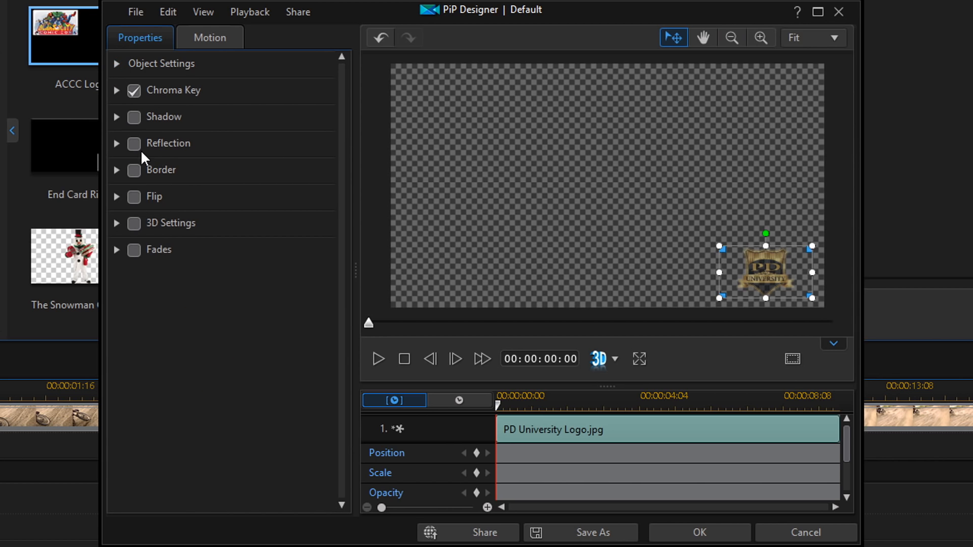
mouse_move(158, 184)
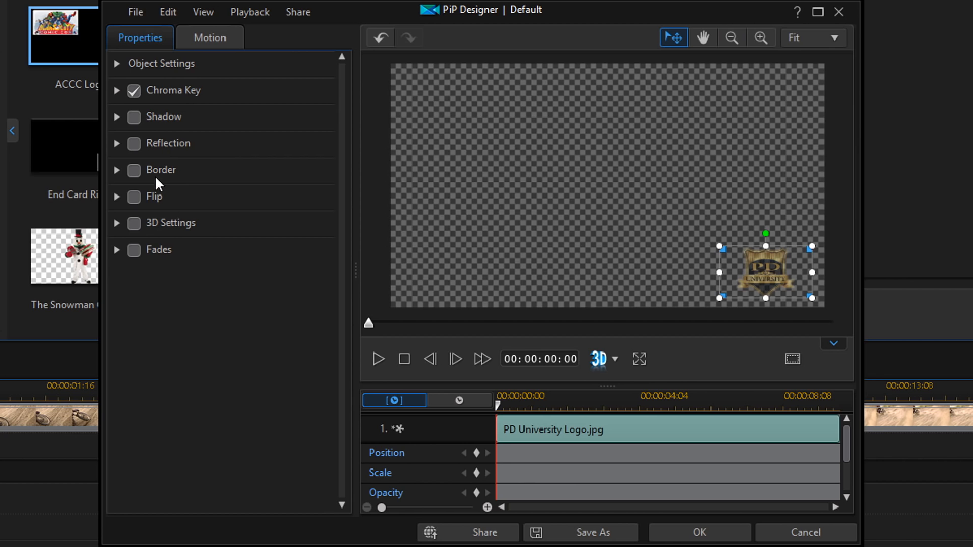
mouse_move(162, 212)
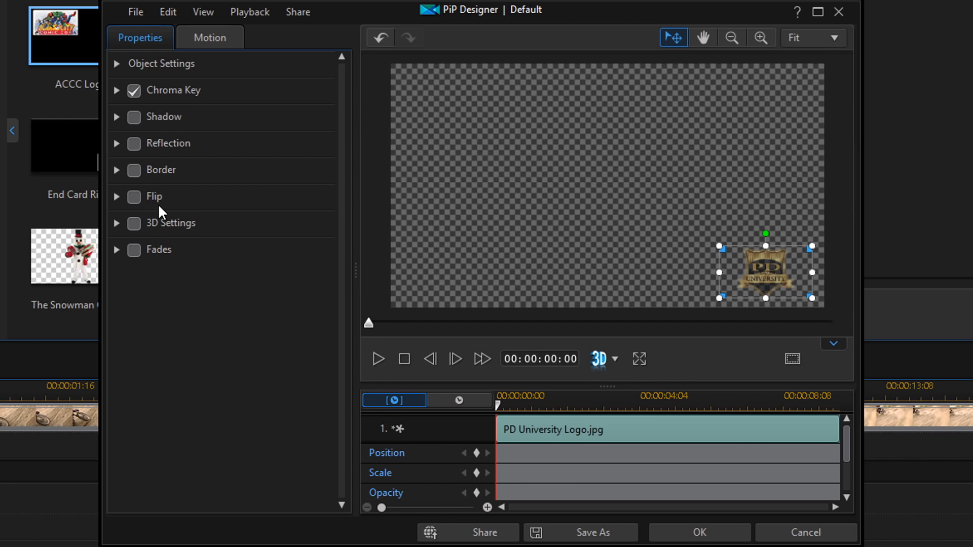
mouse_move(189, 176)
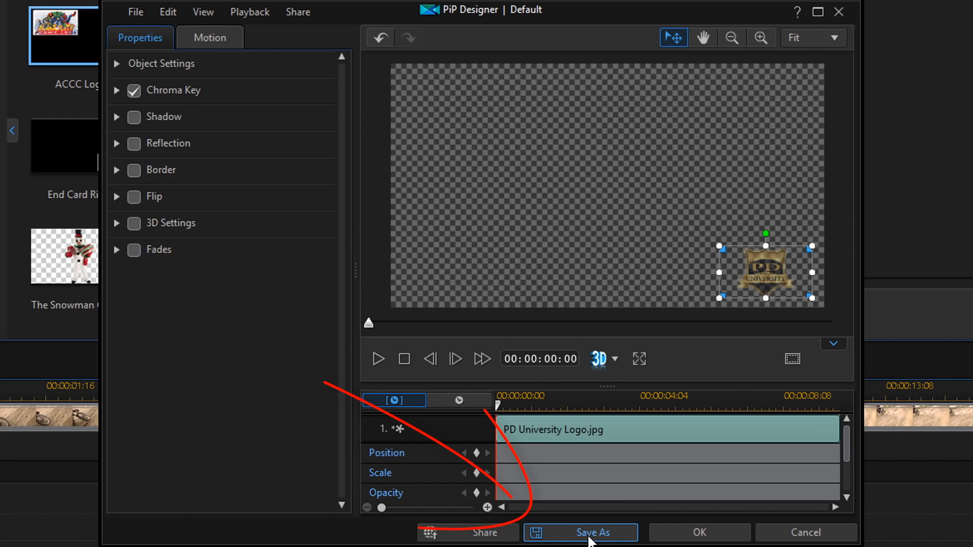
Step: Save the logo overlay as the template 'JPG Logo' and close PiP Designer
left_click(591, 533)
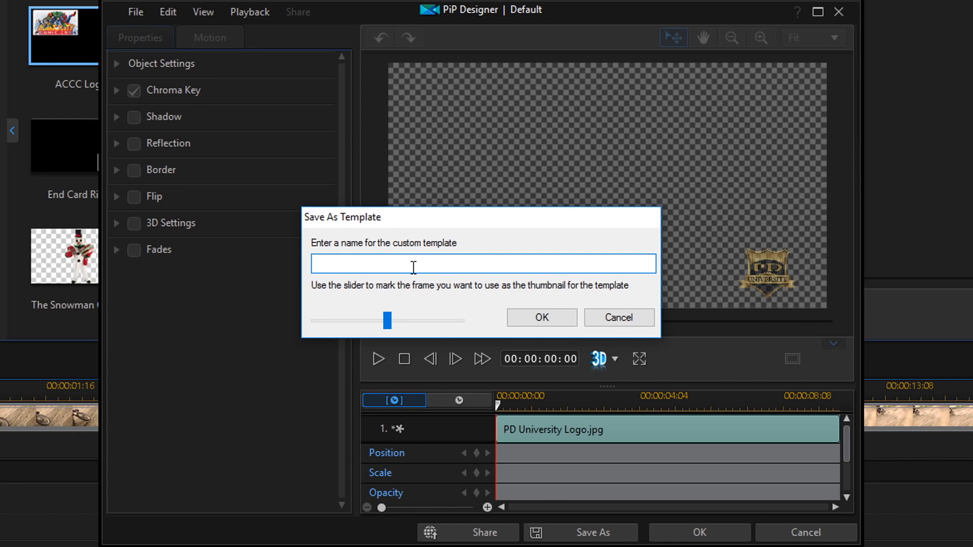
type("JPG Logo")
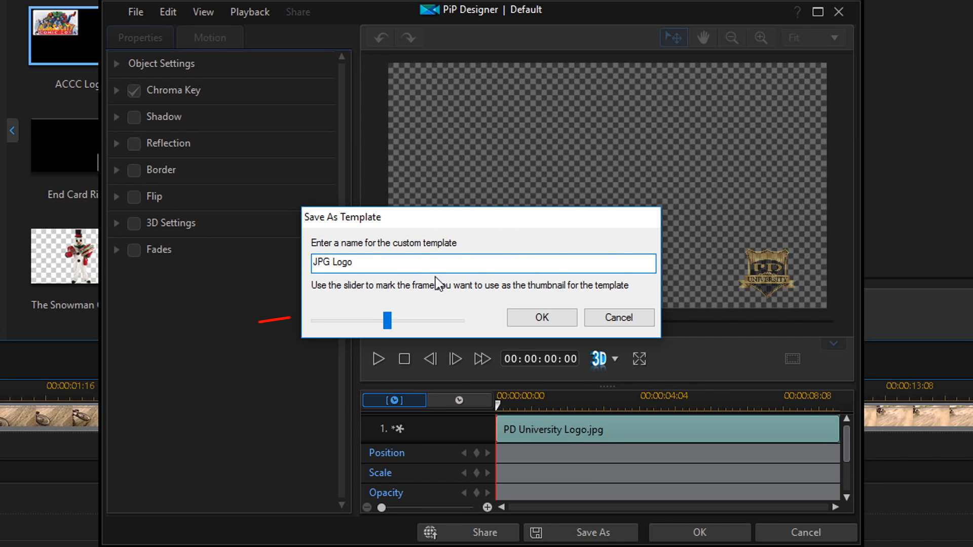
left_click(541, 317)
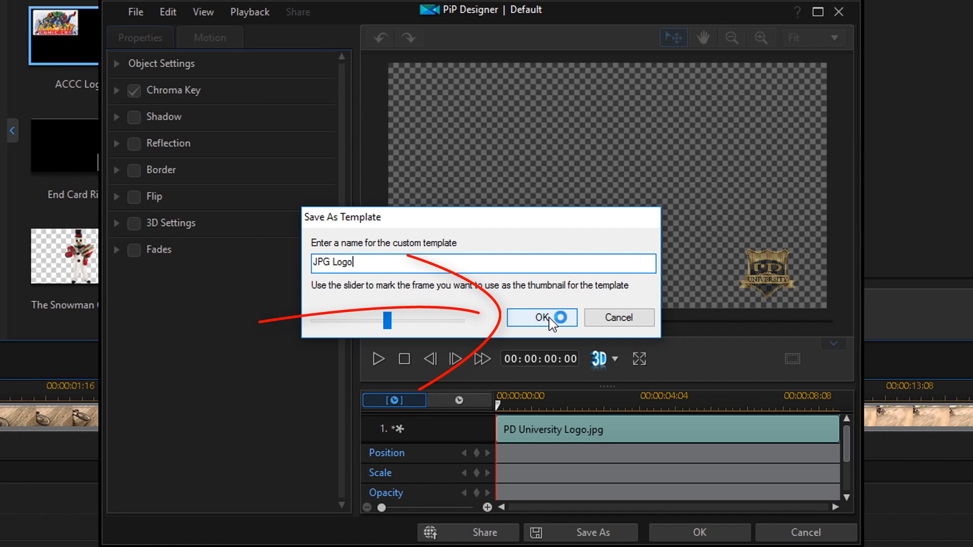
left_click(542, 317)
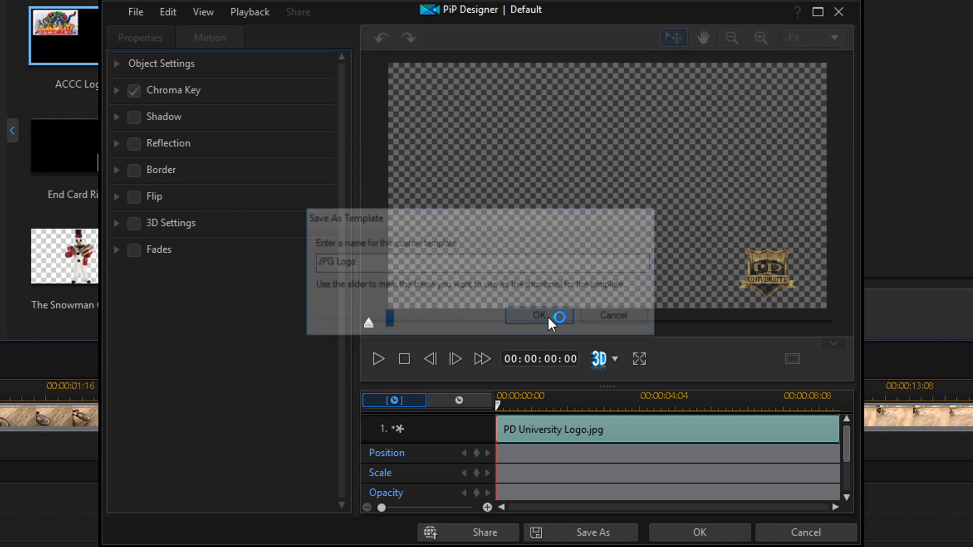
left_click(539, 316)
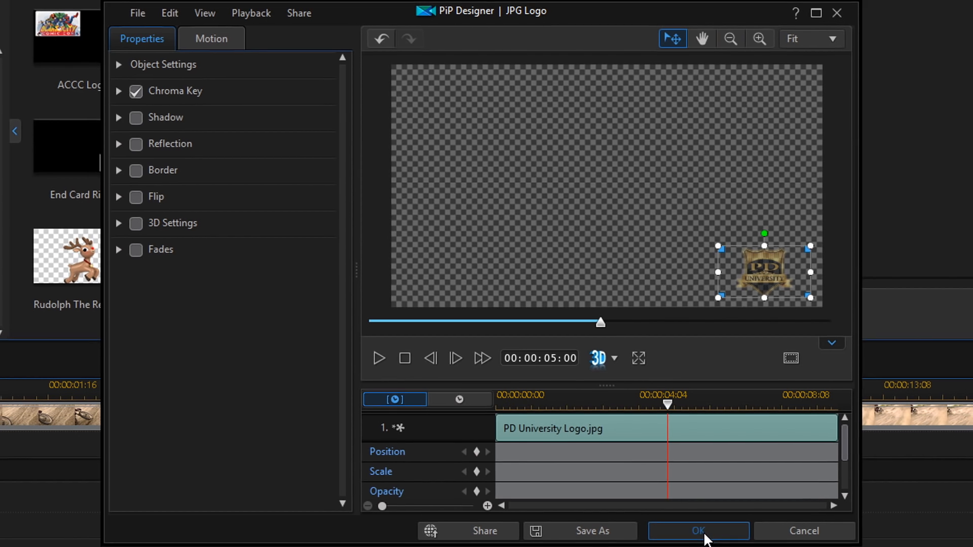
left_click(699, 531)
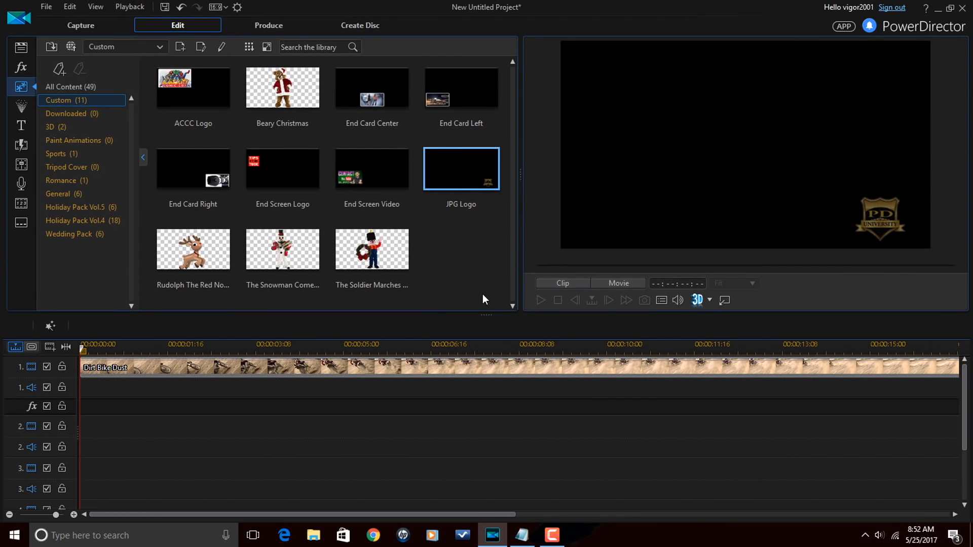
mouse_move(454, 224)
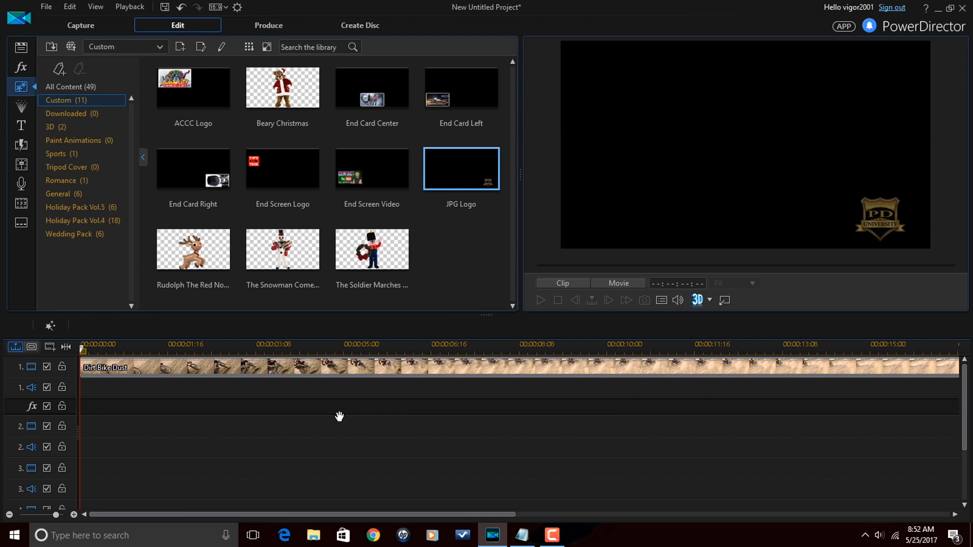
Step: Drop the JPG Logo PiP onto track 2 over the Dirt Bike Dust clip
left_click_drag(461, 168, 205, 427)
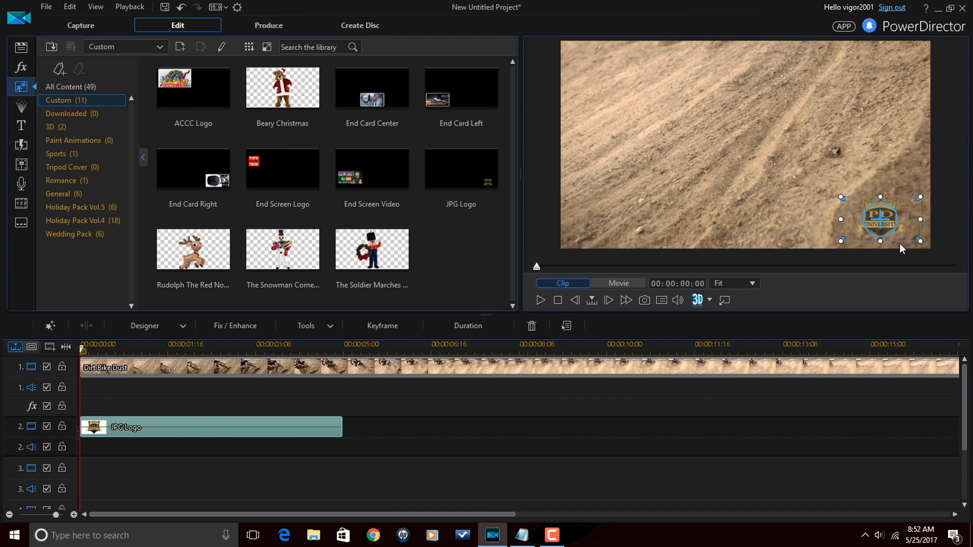
mouse_move(834, 271)
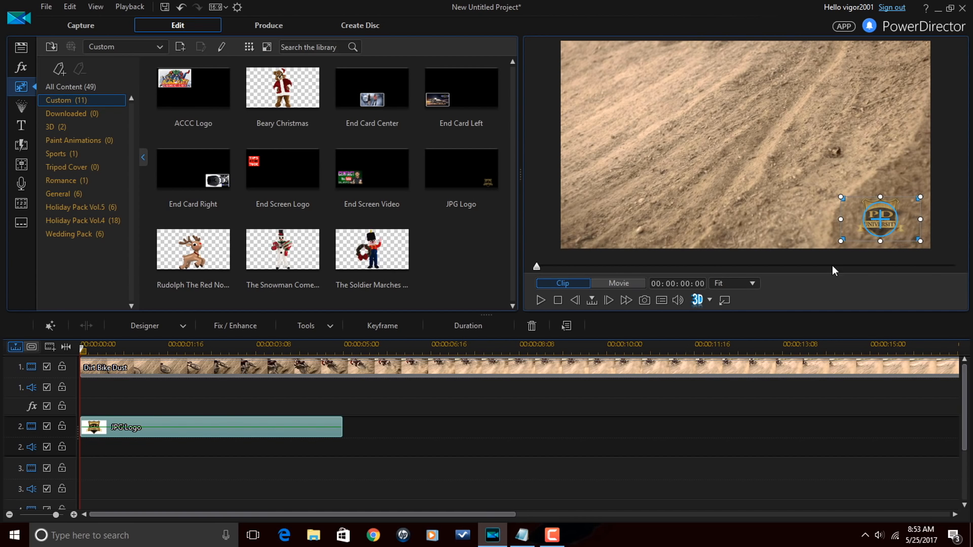
mouse_move(341, 422)
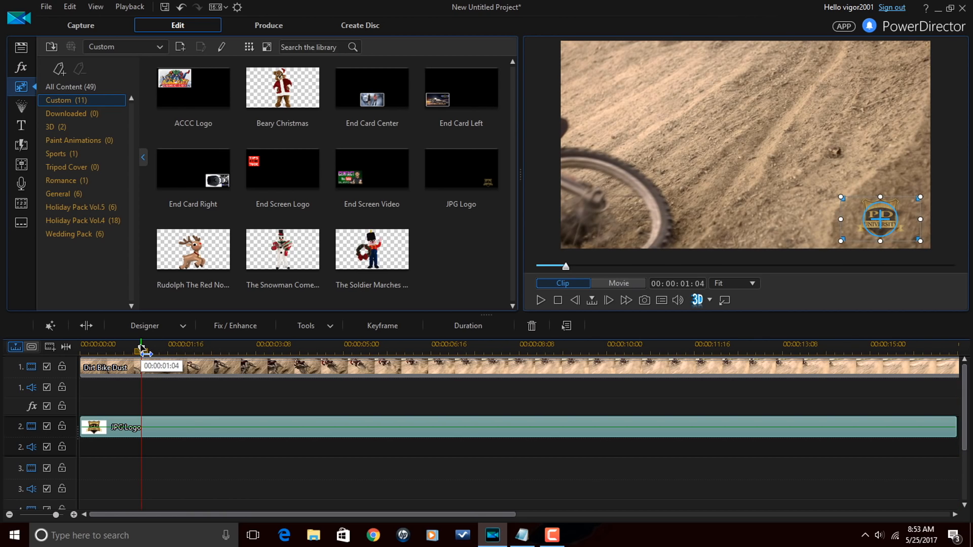
left_click(278, 344)
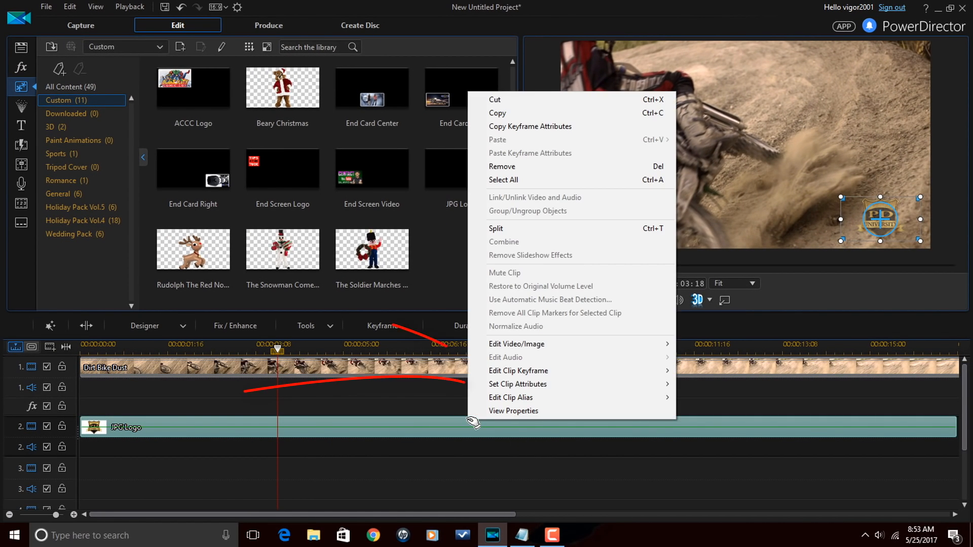
mouse_move(529, 390)
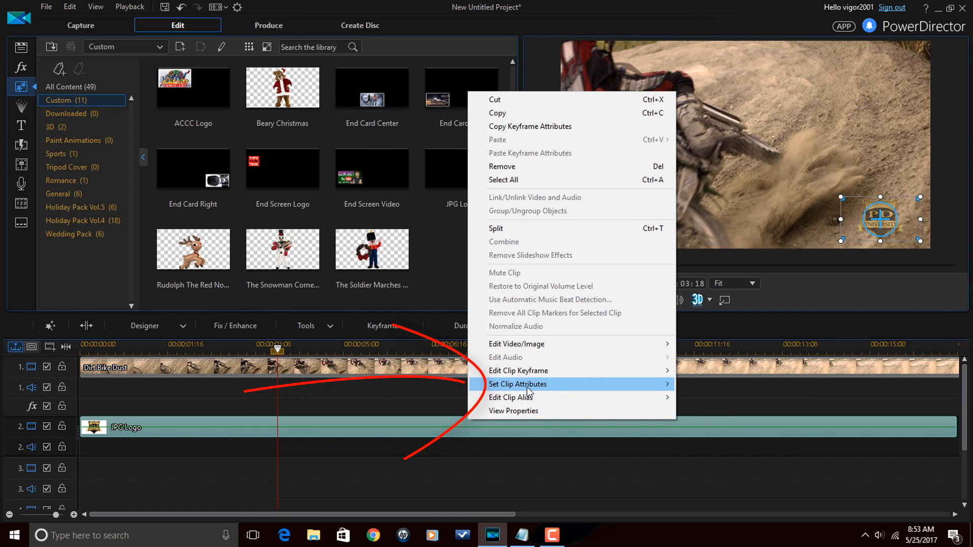
mouse_move(527, 384)
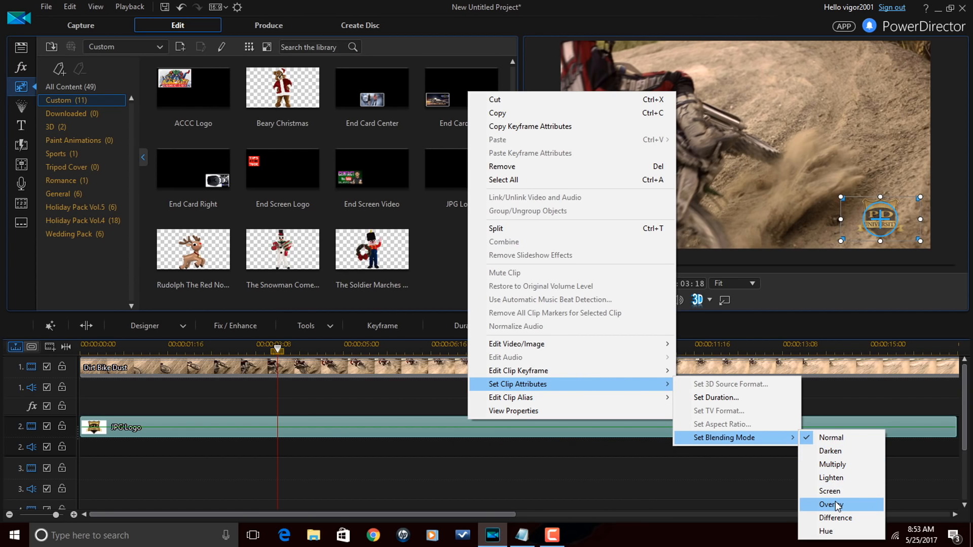
Step: Set the JPG Logo clip's blending mode to Overlay and deselect to view the watermark
left_click(829, 503)
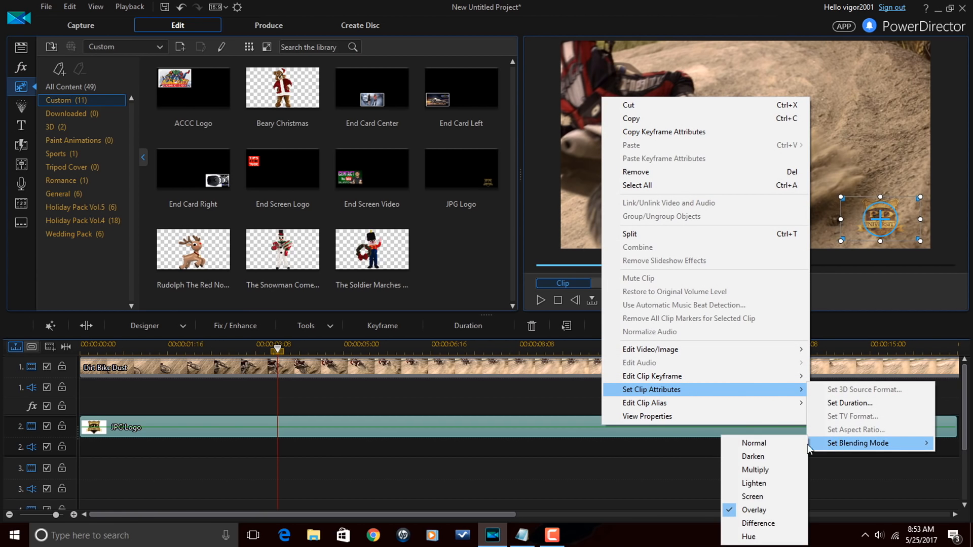
mouse_move(765, 524)
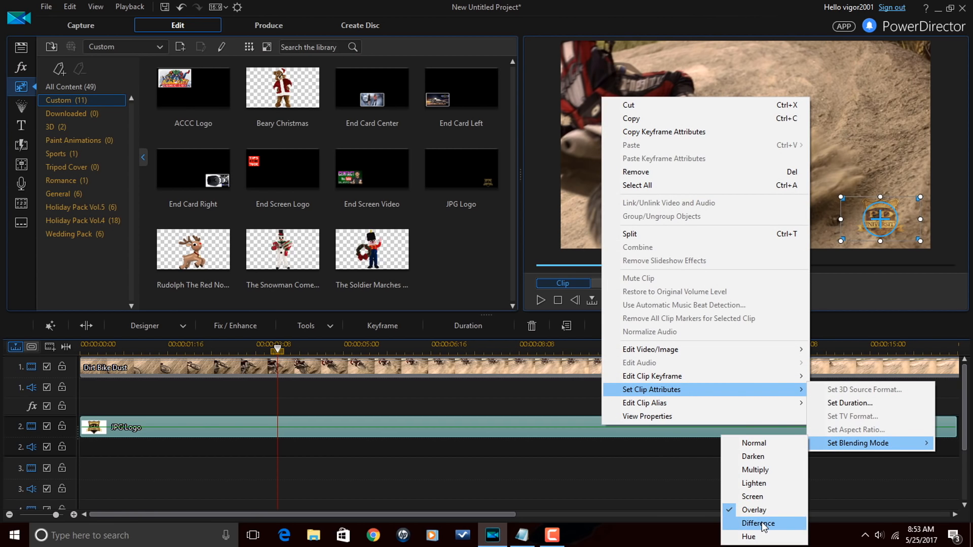
mouse_move(753, 456)
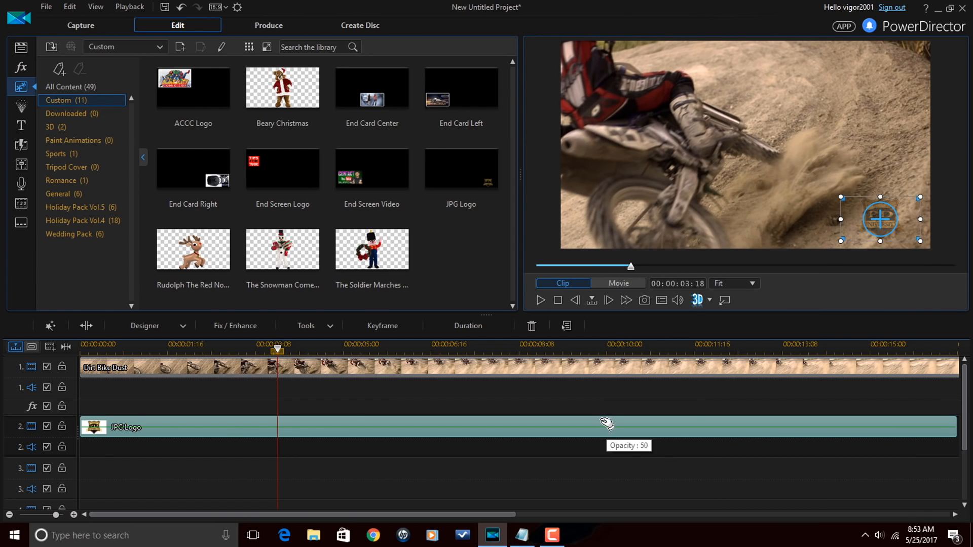
mouse_move(615, 413)
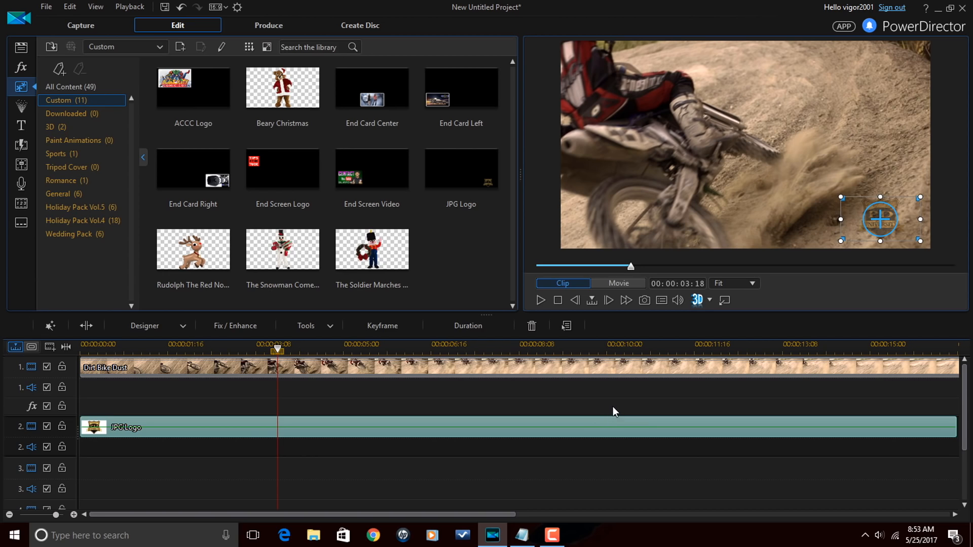
left_click(619, 284)
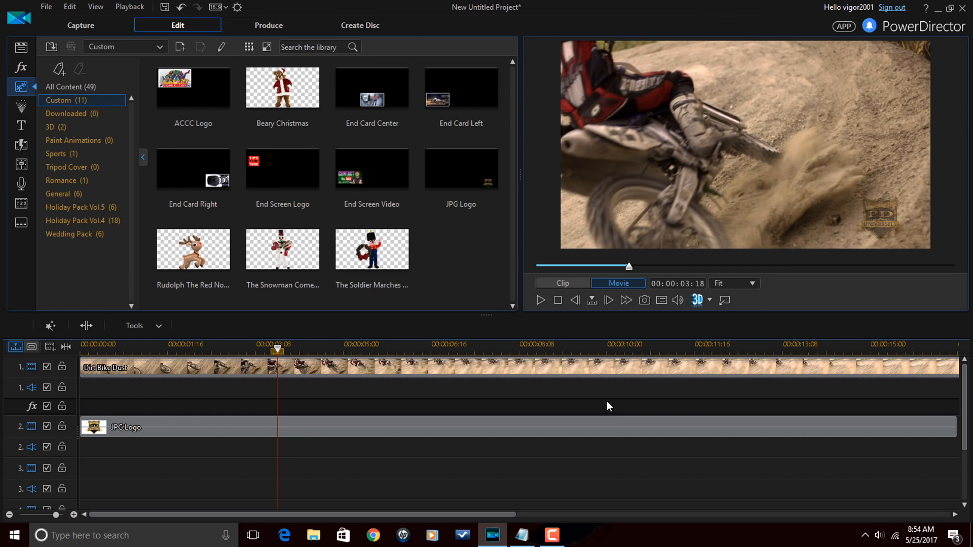
mouse_move(474, 266)
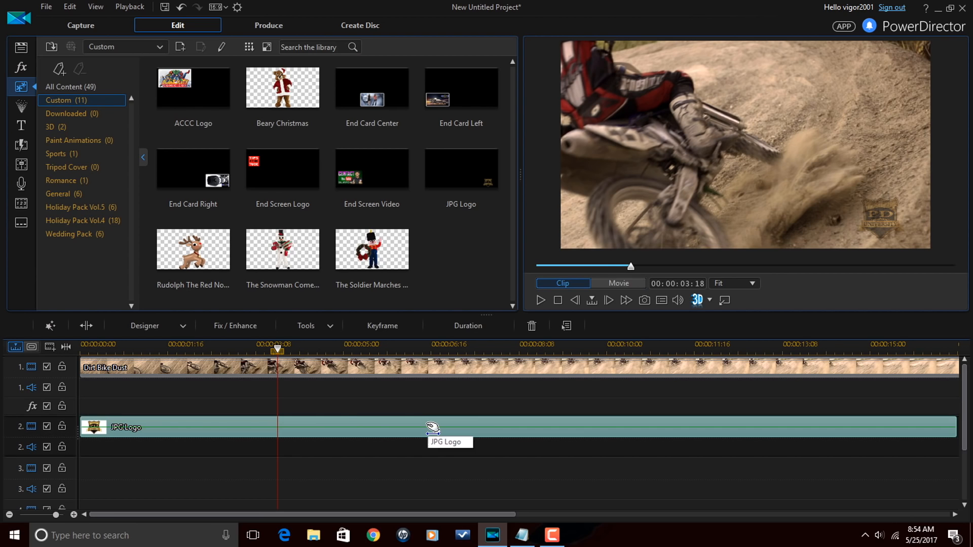
Step: Delete the JPG Logo clip and start a new PiP object from PD University Logo.png
left_click(532, 325)
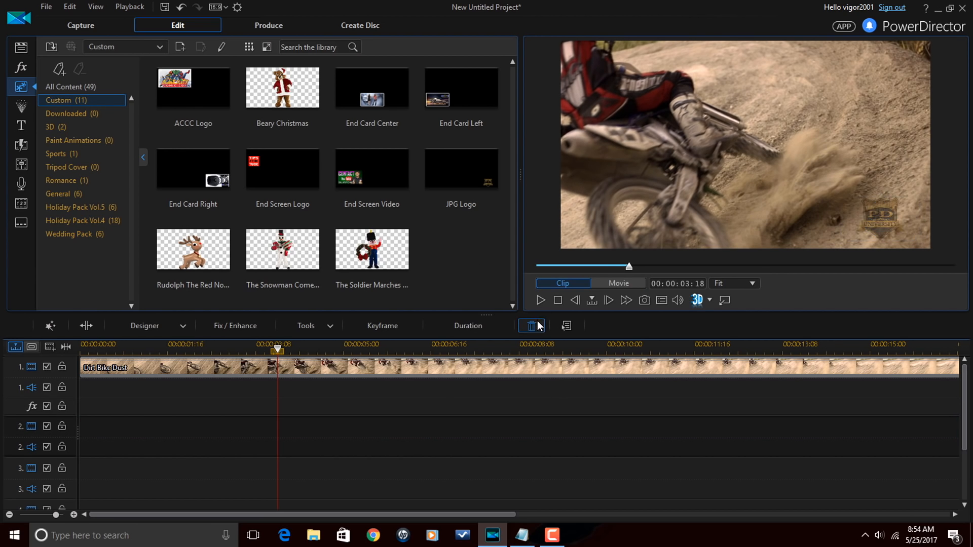
left_click(618, 283)
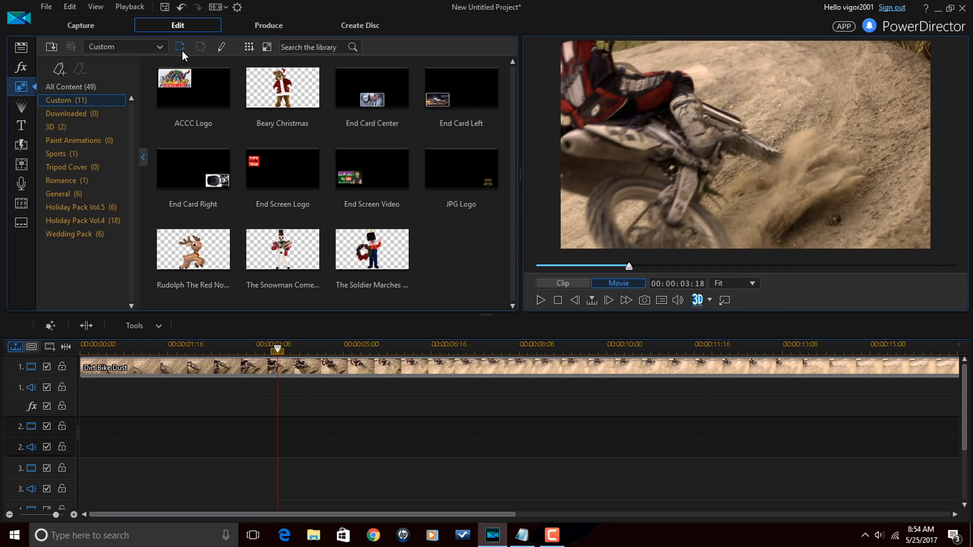
left_click(180, 47)
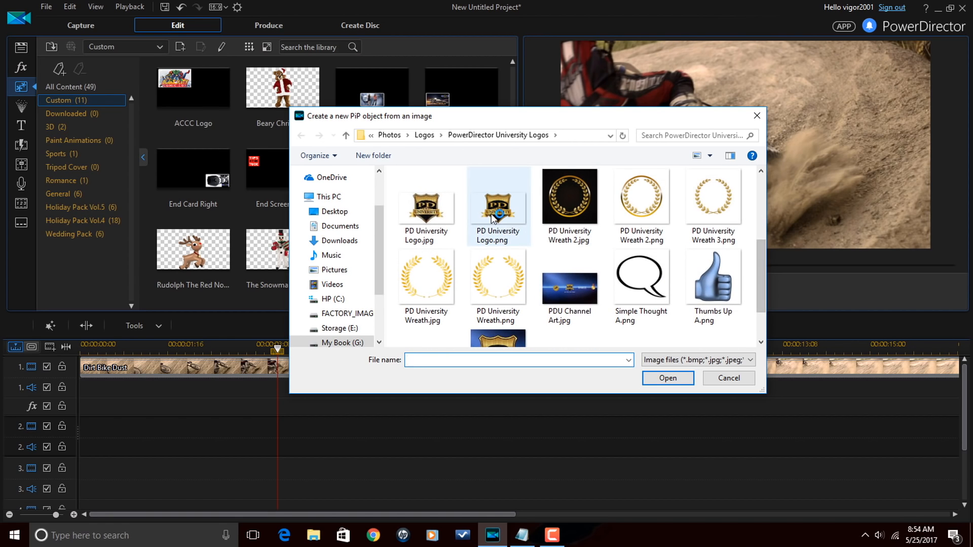
left_click(498, 205)
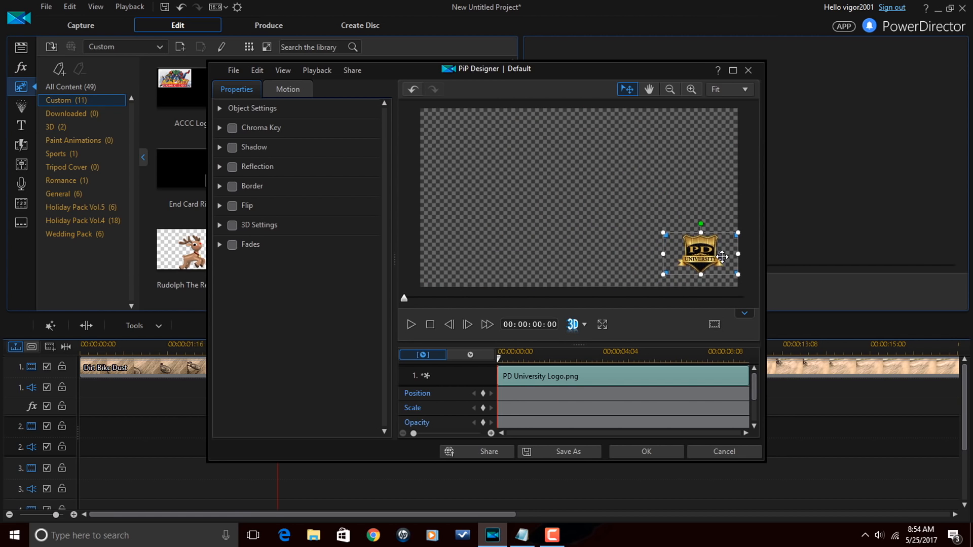
Step: Drag the PNG logo into the lower-right corner and set its Object Settings opacity to 50%
left_click_drag(700, 255, 690, 258)
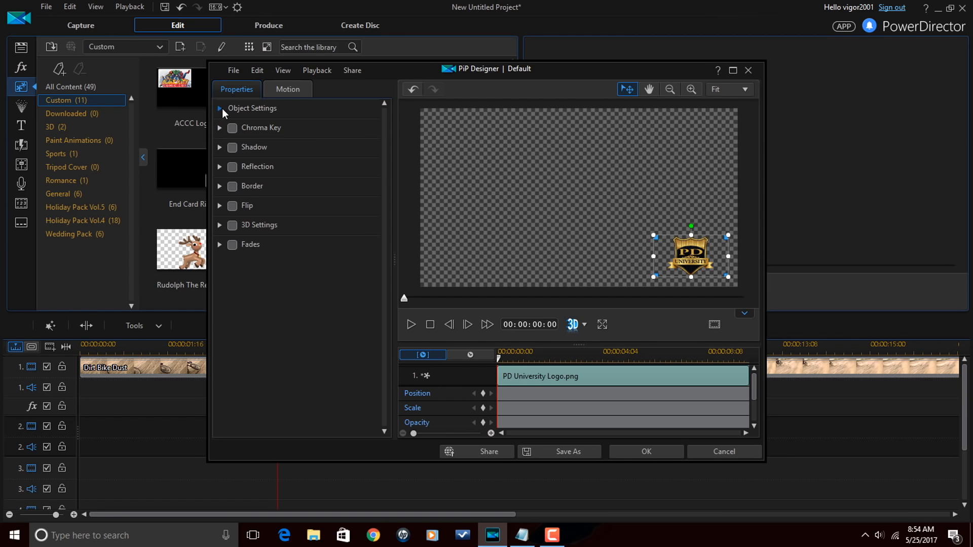
left_click(220, 108)
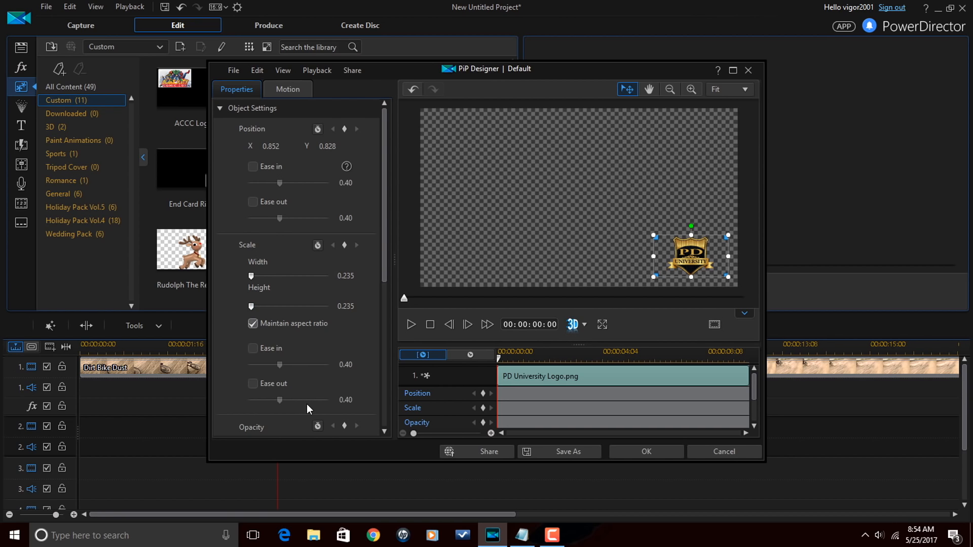
scroll("down", 3)
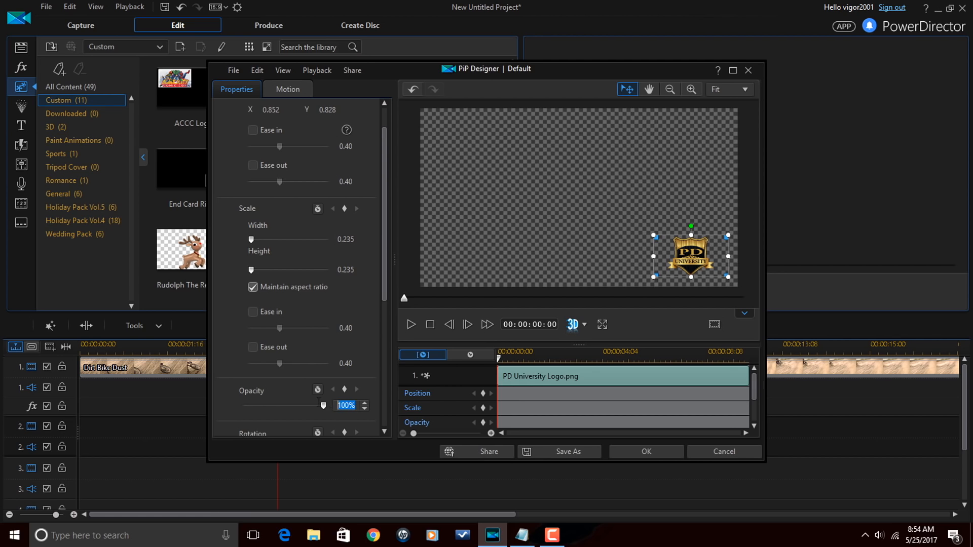
left_click_drag(322, 405, 282, 405)
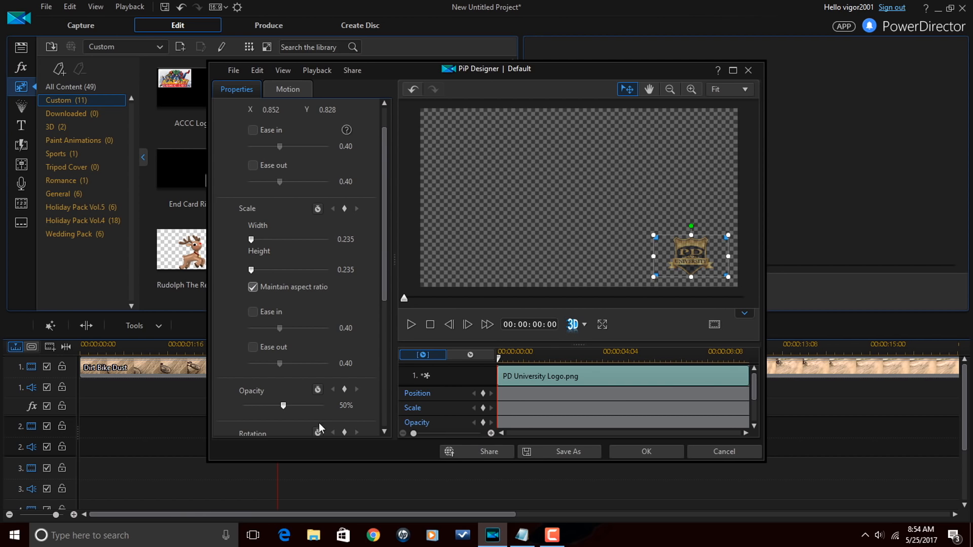
mouse_move(353, 188)
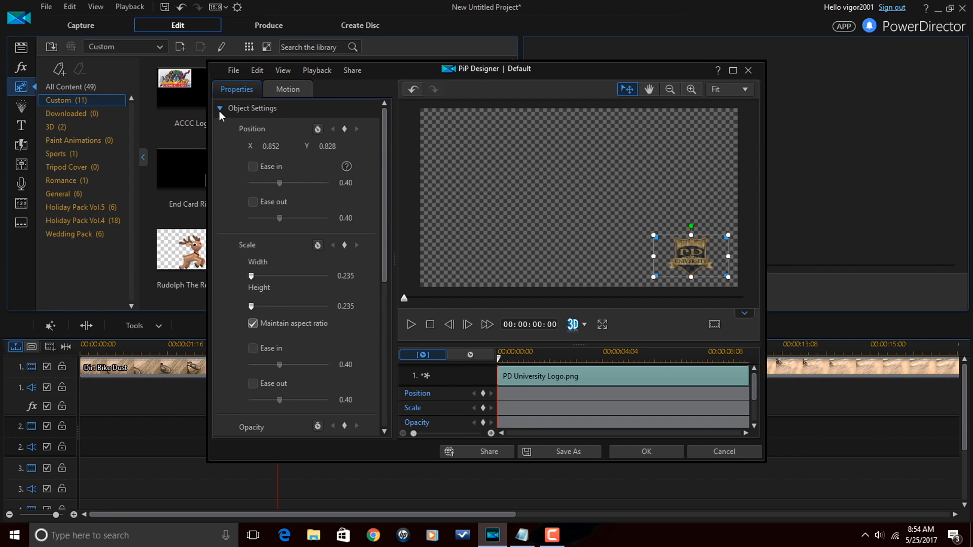
left_click(220, 109)
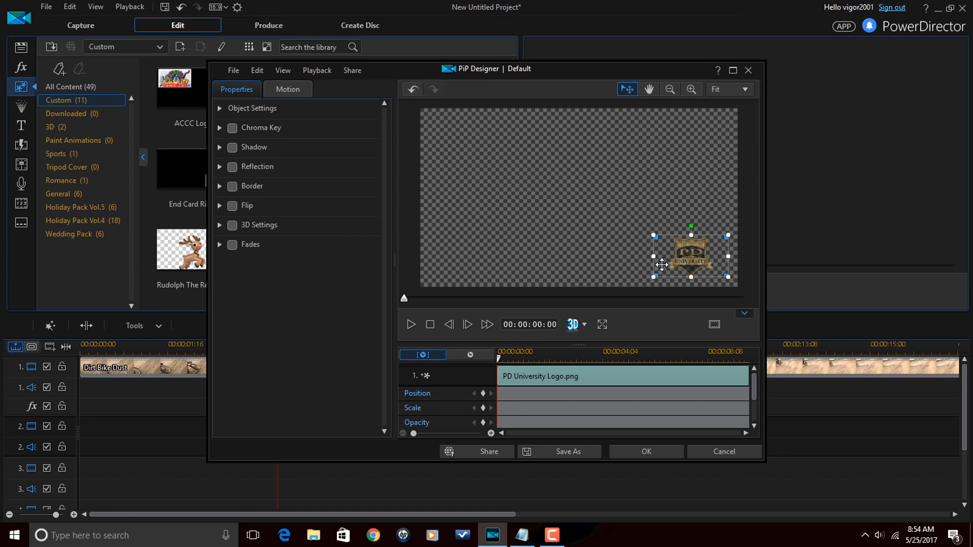
mouse_move(566, 268)
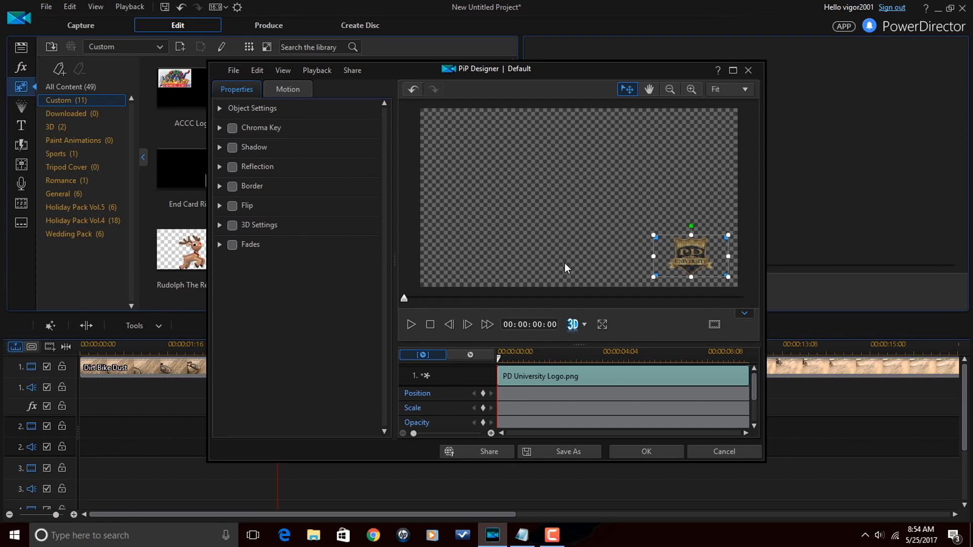
mouse_move(544, 302)
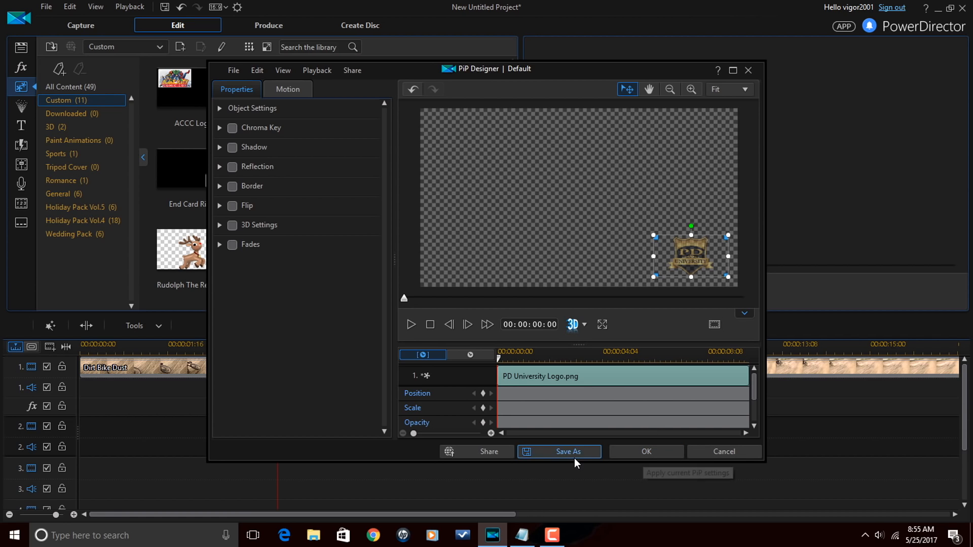
Step: Save the overlay as template 'PNG Logo', close PiP Designer, and compare it with JPG Logo
left_click(568, 452)
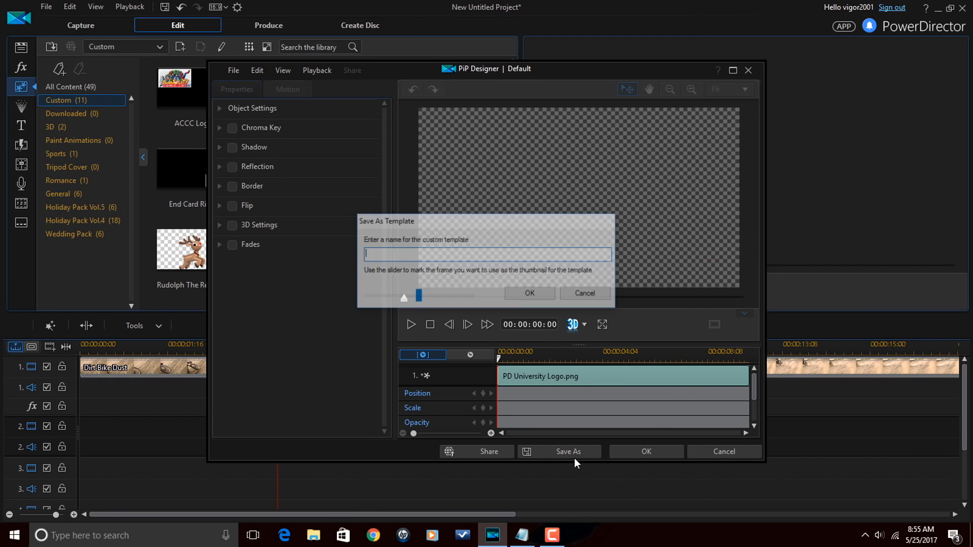
type("P")
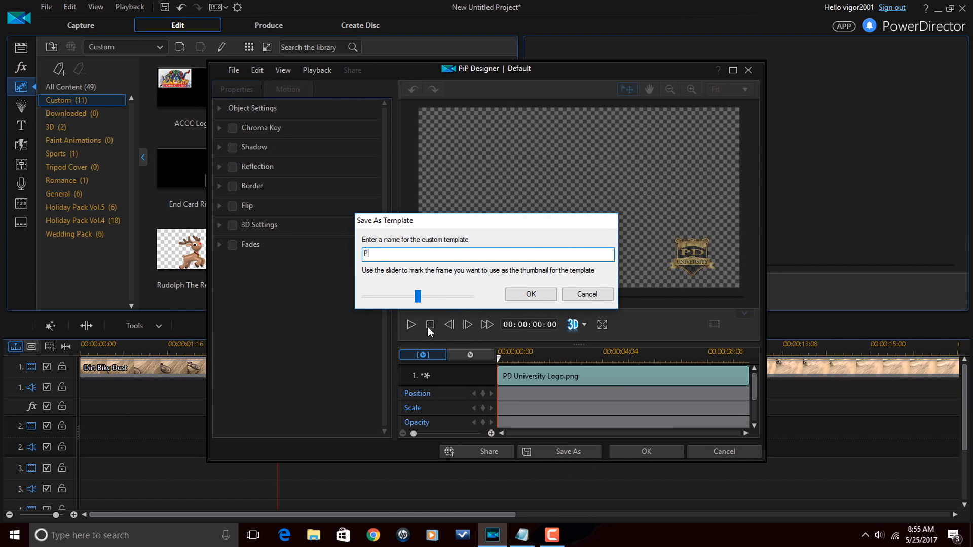
type("NG Logo")
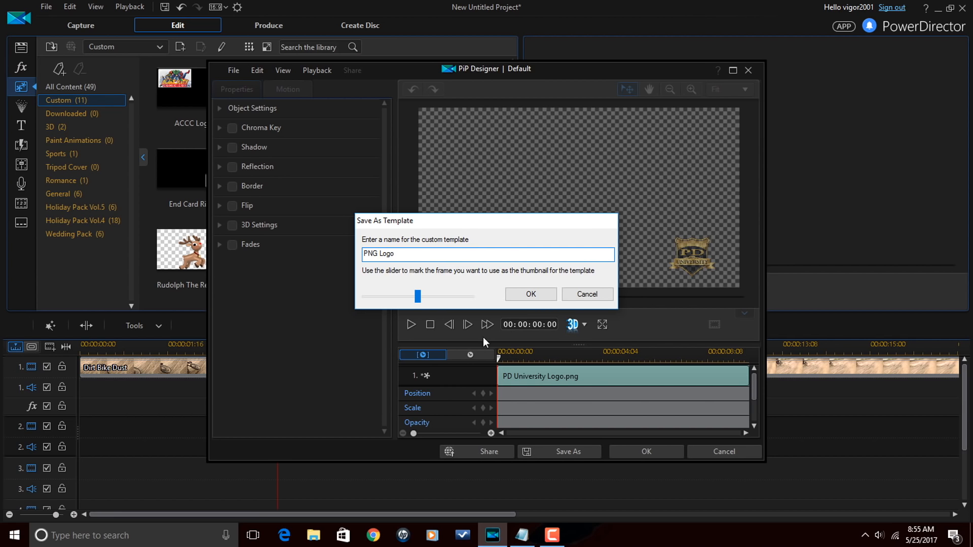
left_click(531, 294)
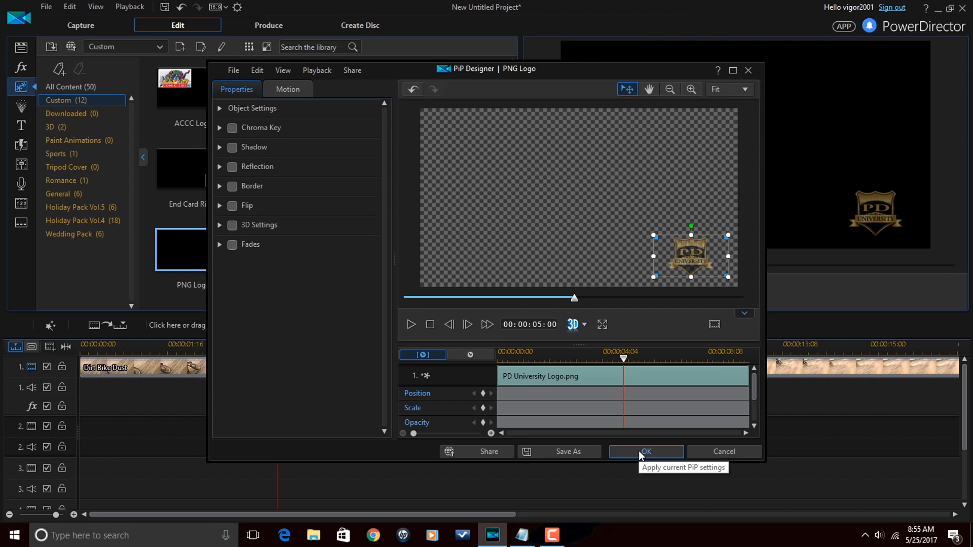
left_click(646, 451)
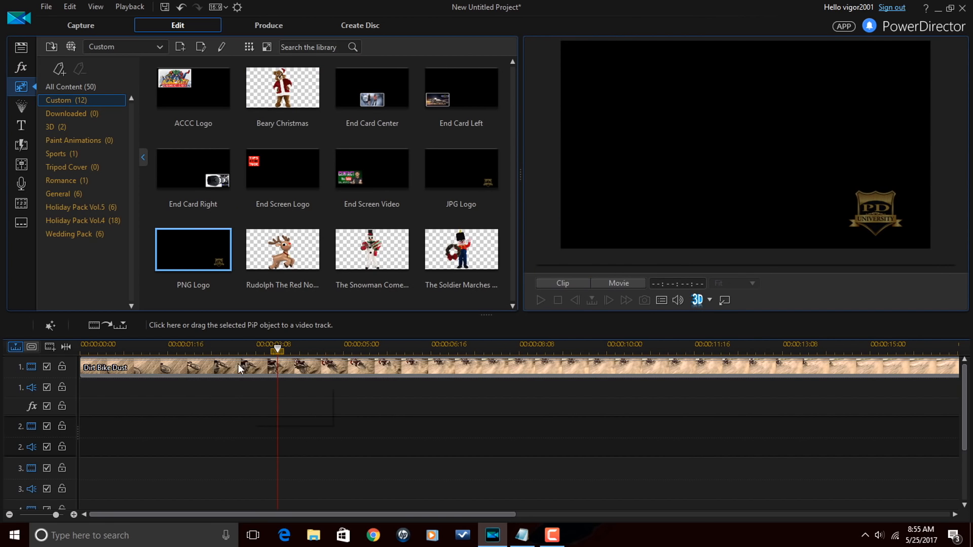
left_click(461, 169)
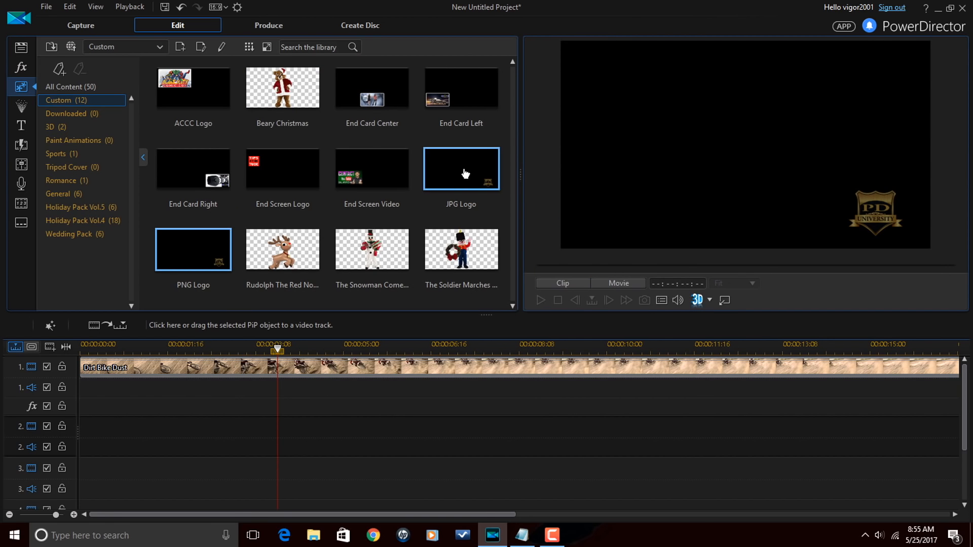